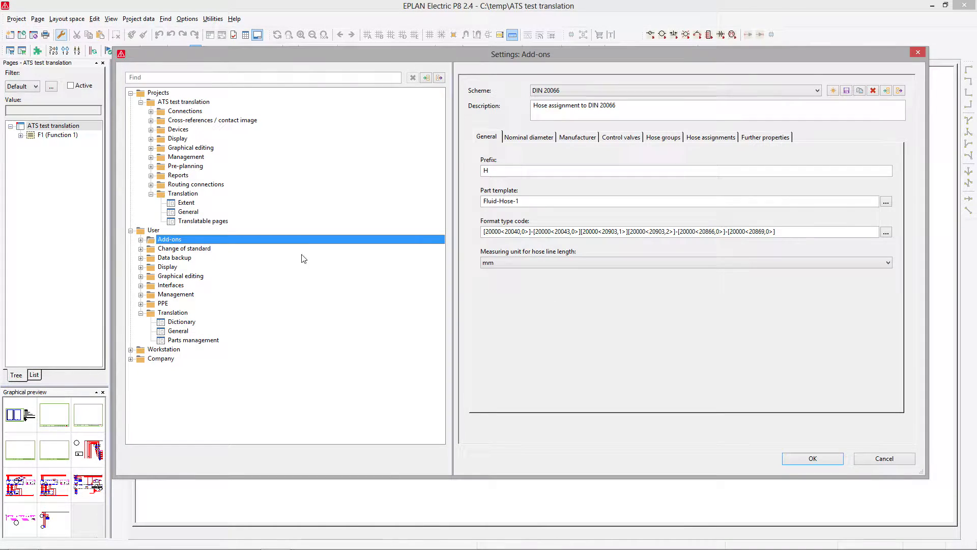
Step: Review the User dictionary settings and the project's general translation settings, then confirm with OK
click(182, 321)
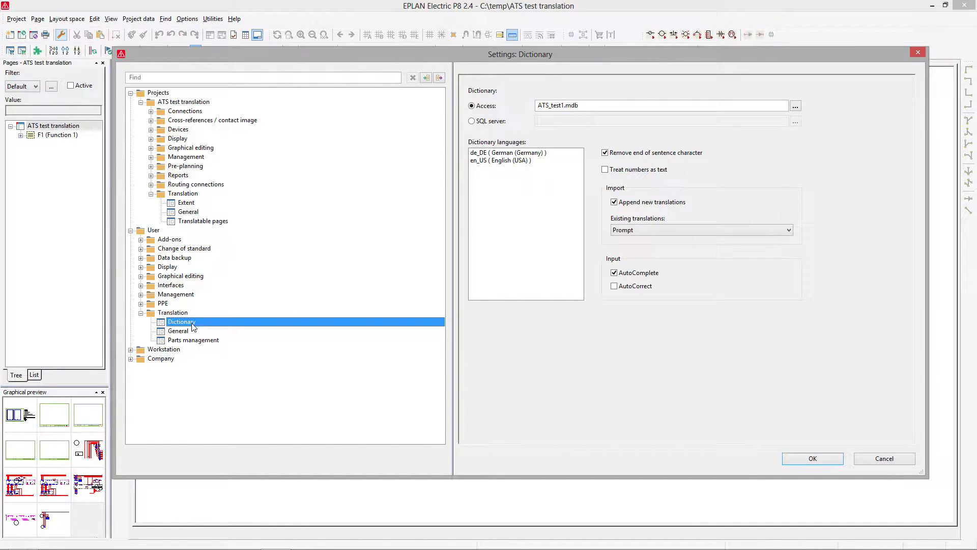
click(605, 169)
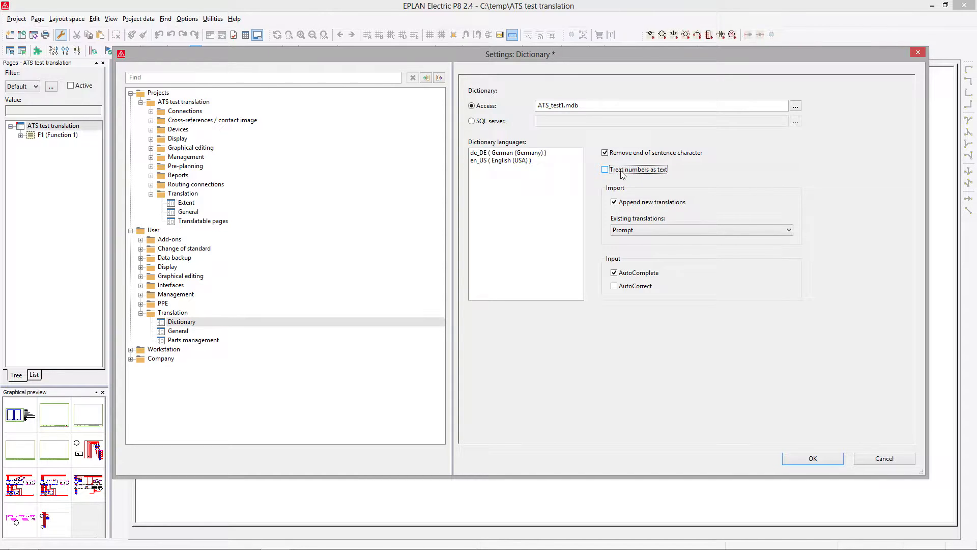
mouse_move(633, 177)
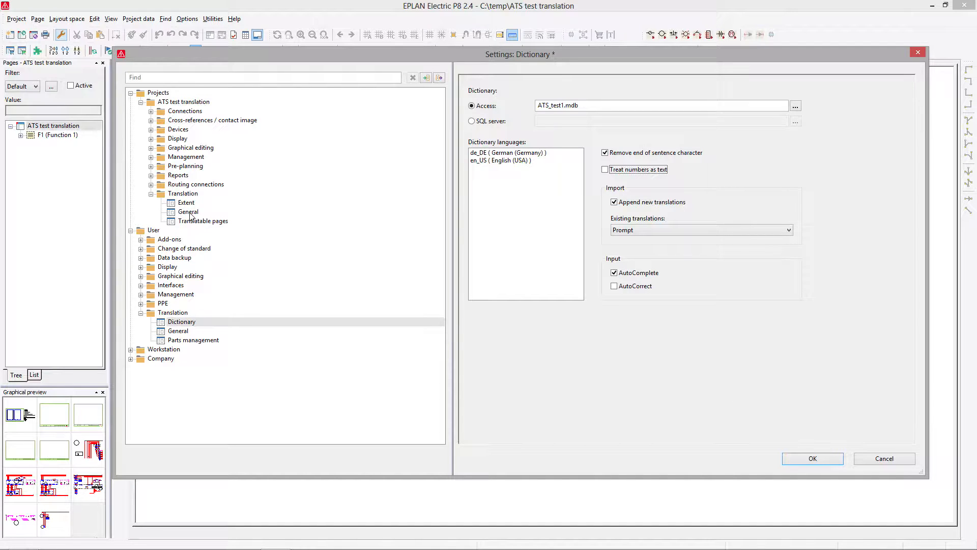
click(187, 211)
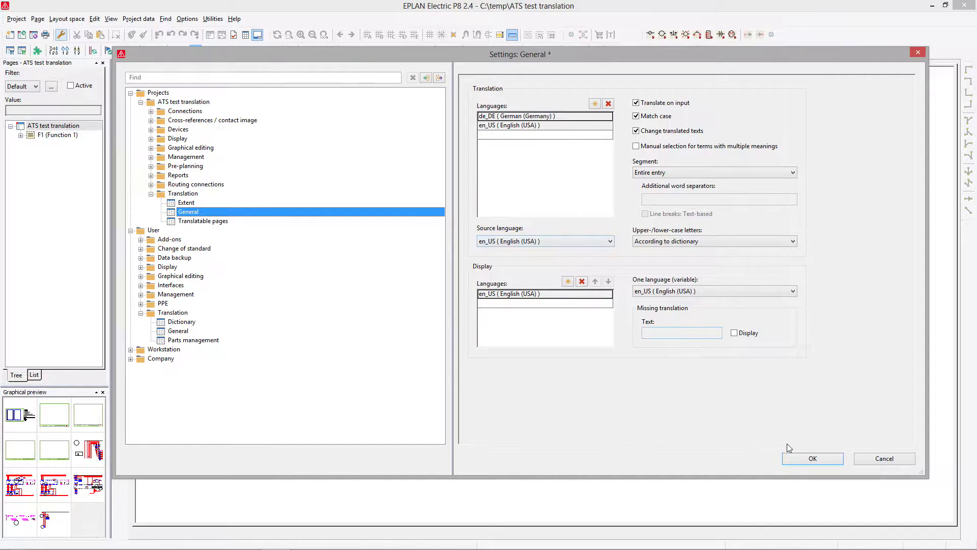
click(812, 458)
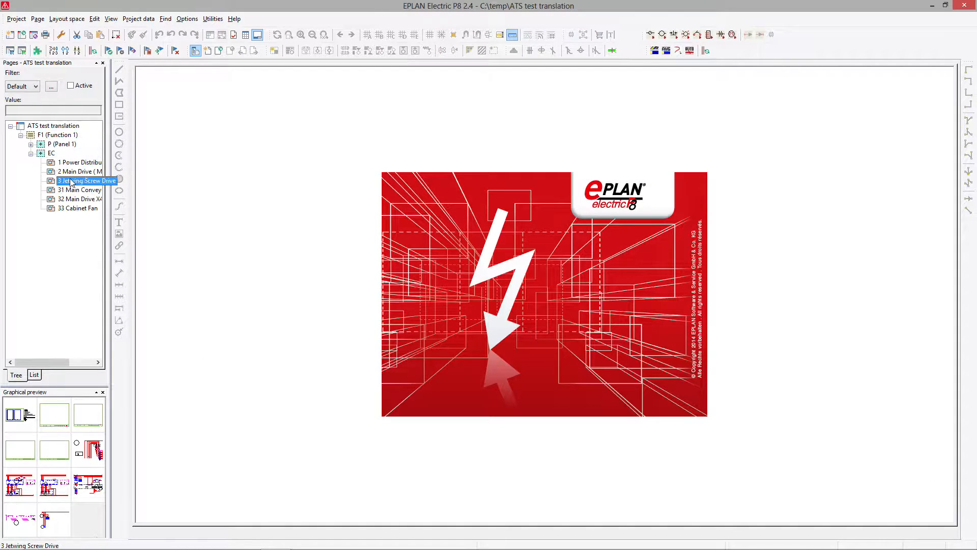
Step: Open page 3 Jetwing Screw Drive and inspect a text's multilingual entries, where German is still empty
double_click(79, 180)
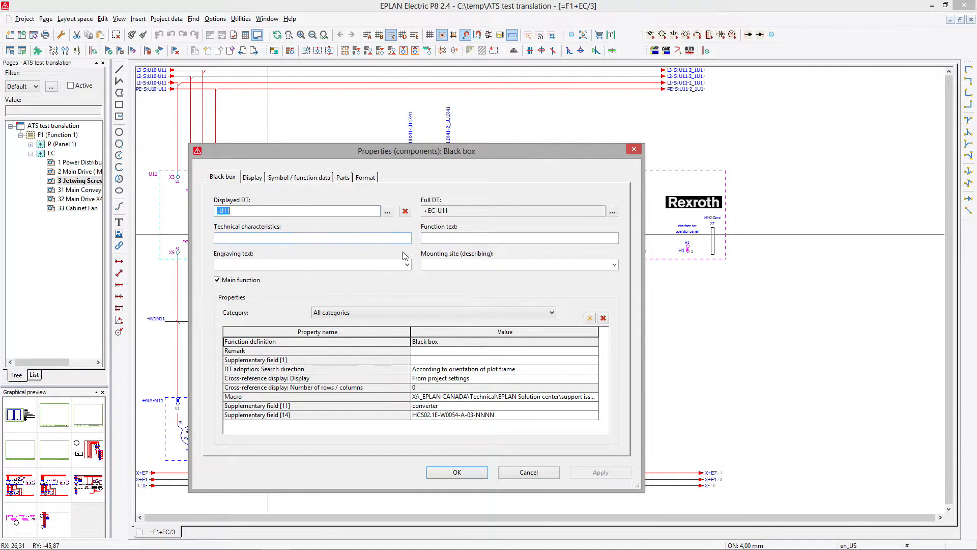
click(456, 471)
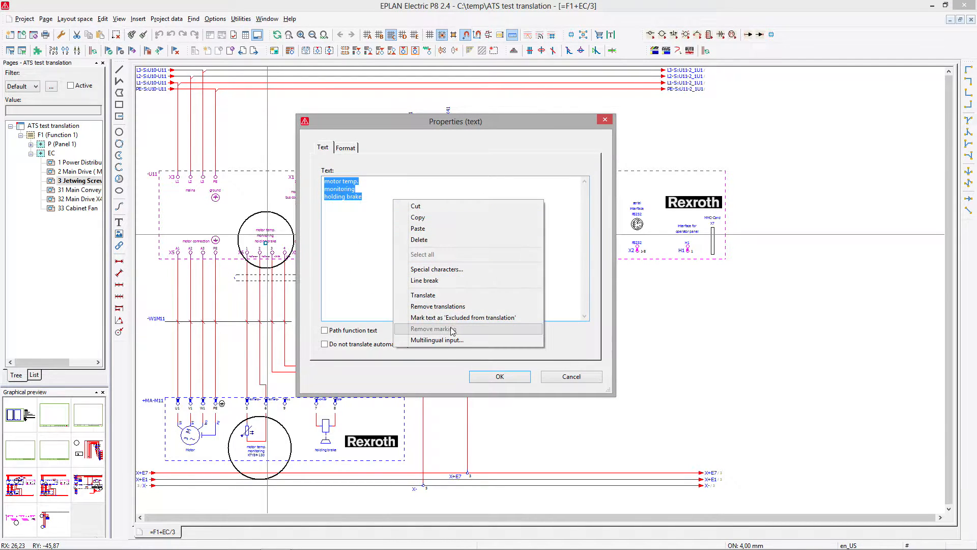
click(438, 339)
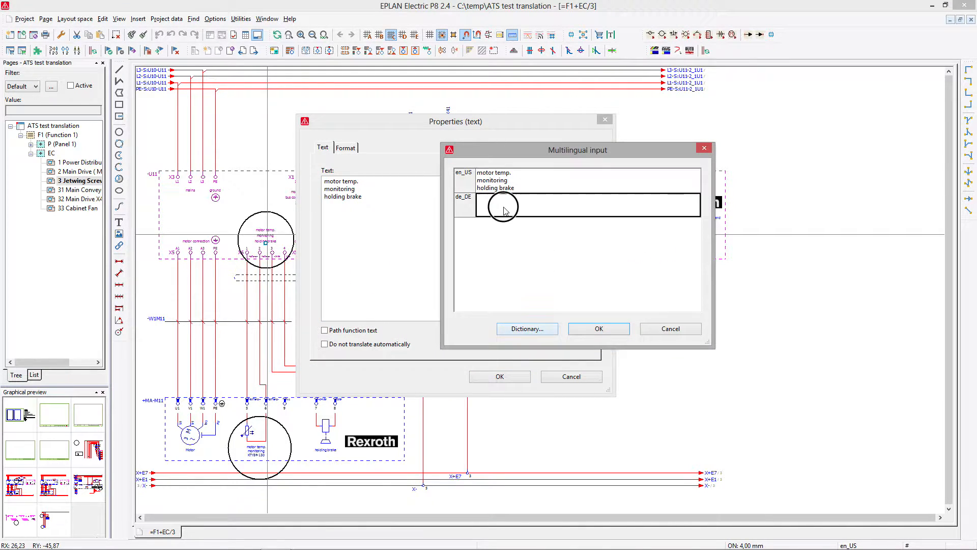
click(598, 329)
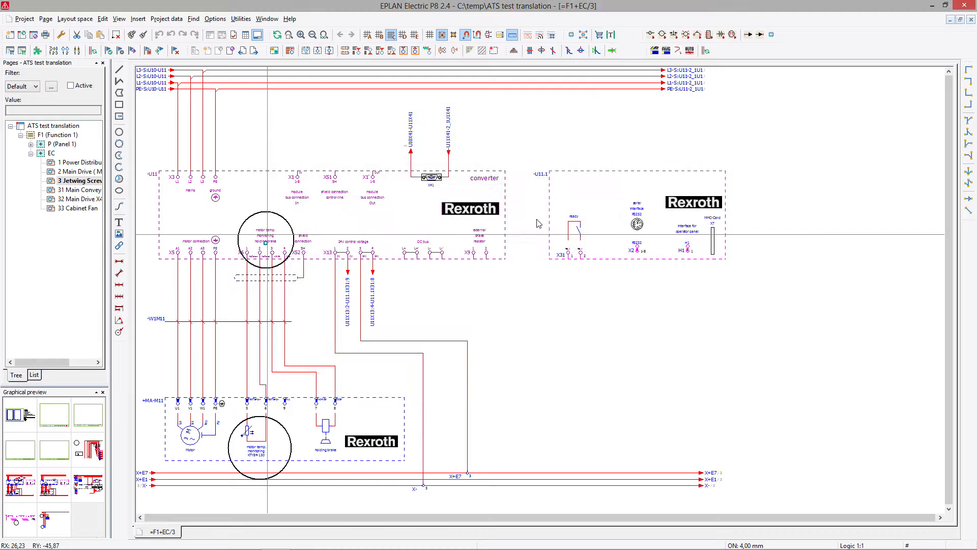
click(241, 19)
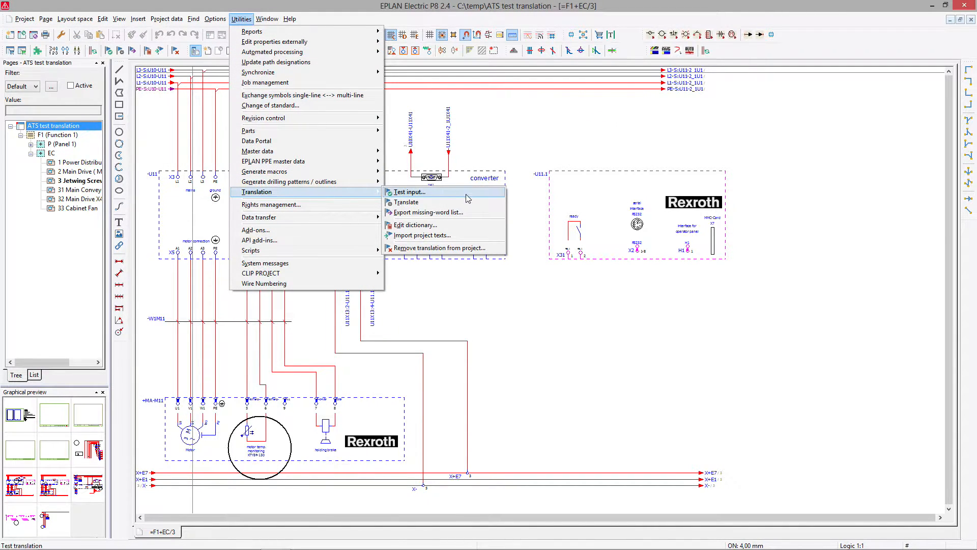
Step: Run Utilities > Translation > Test input on the page texts with en_US as the language
click(421, 236)
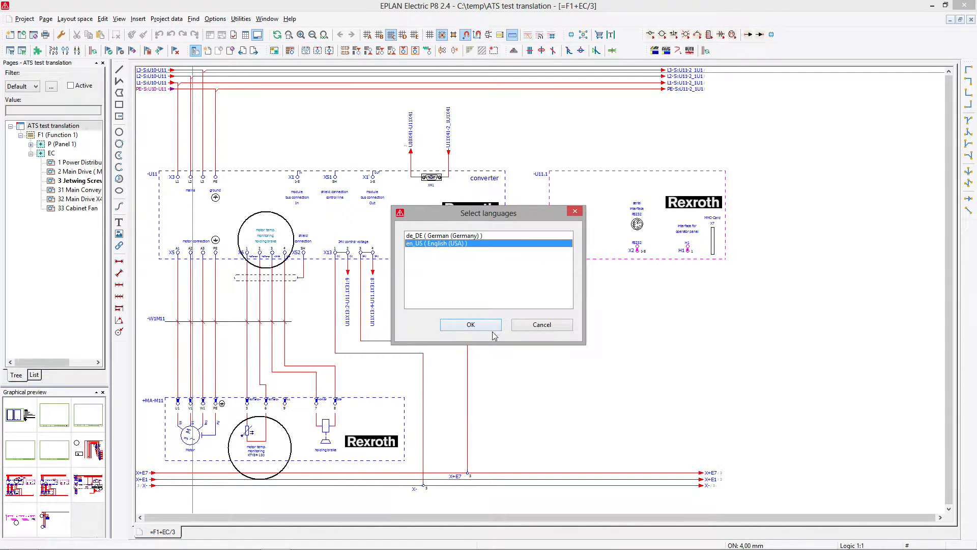
click(470, 323)
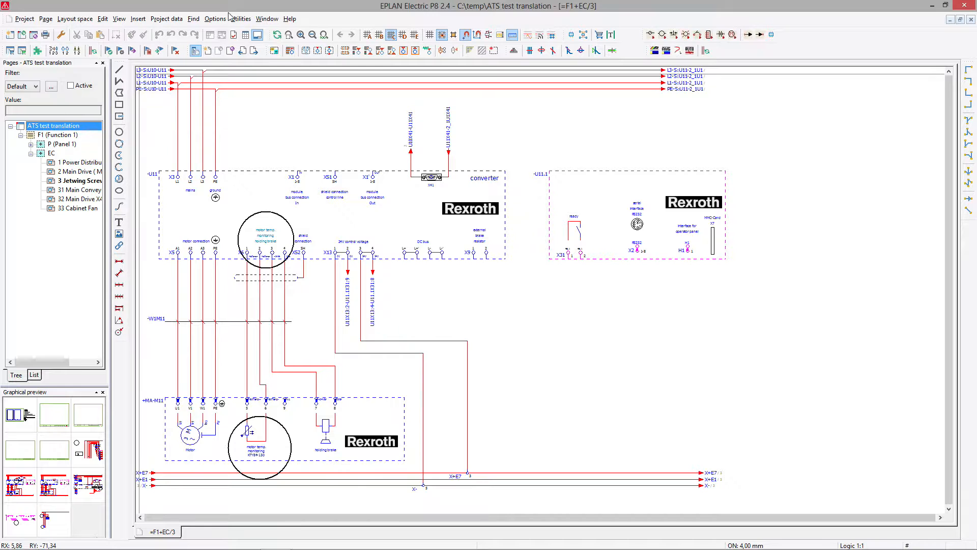
click(240, 18)
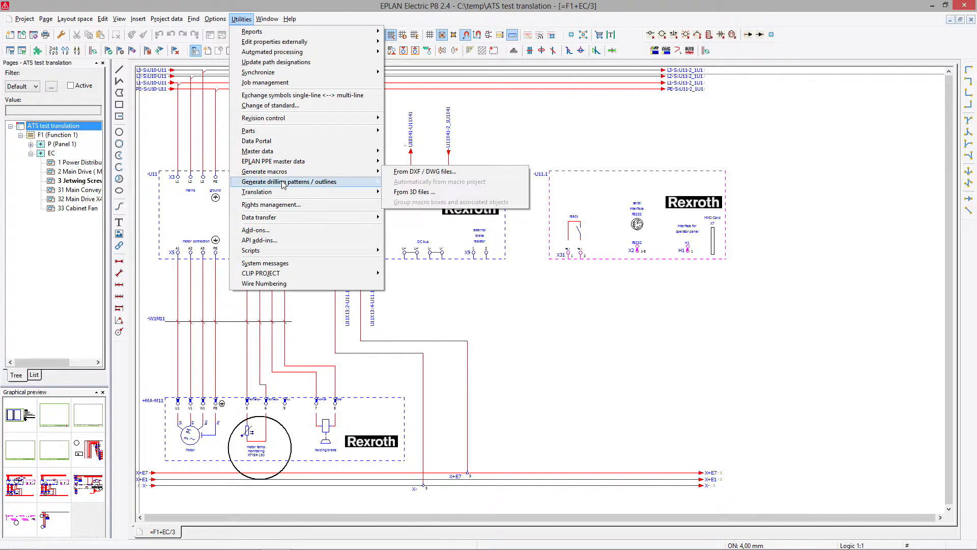
mouse_move(256, 191)
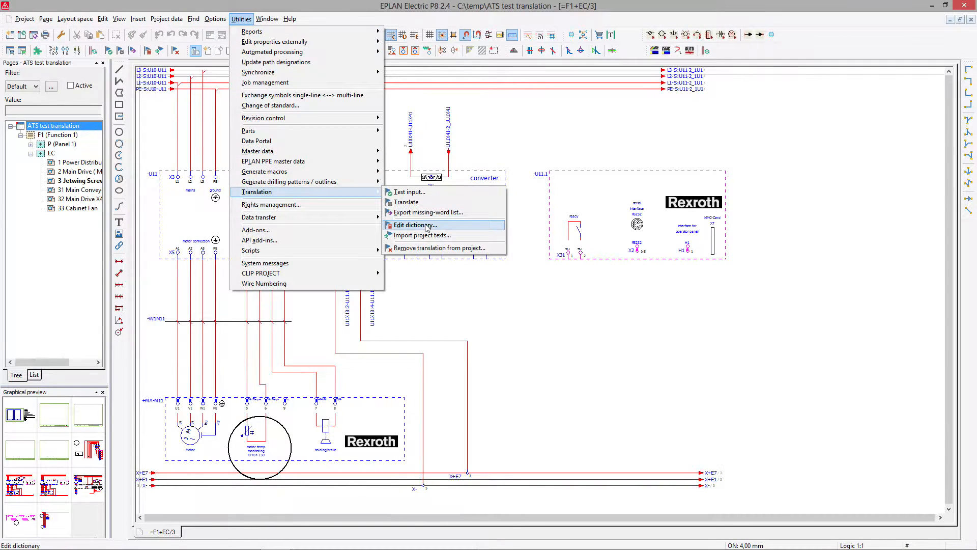
Step: Open the ATS_test1 dictionary for editing and switch to its Management page
click(414, 225)
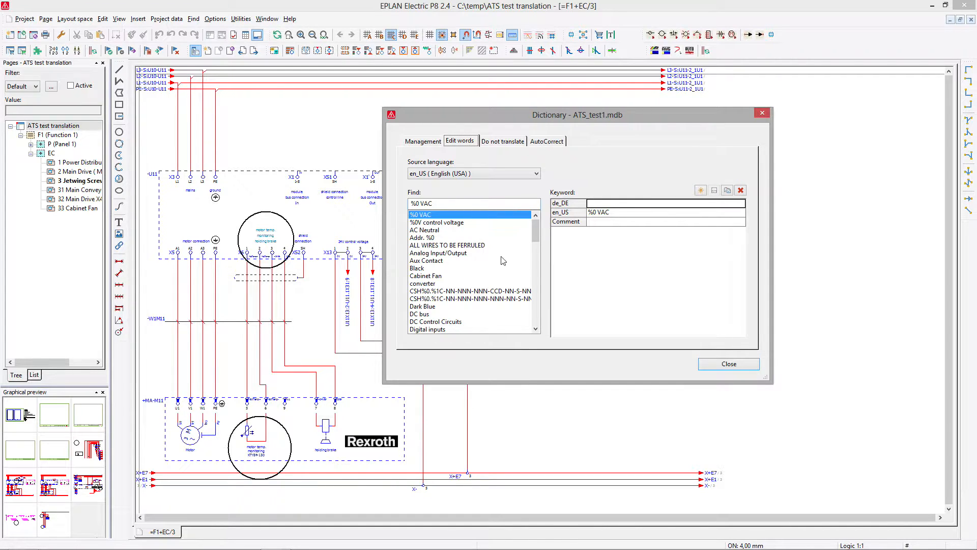
click(422, 284)
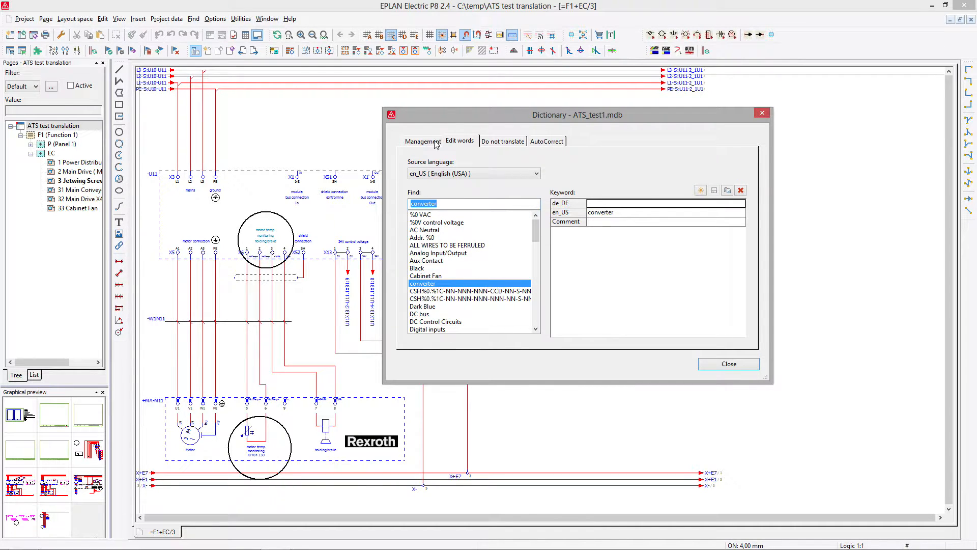
click(421, 140)
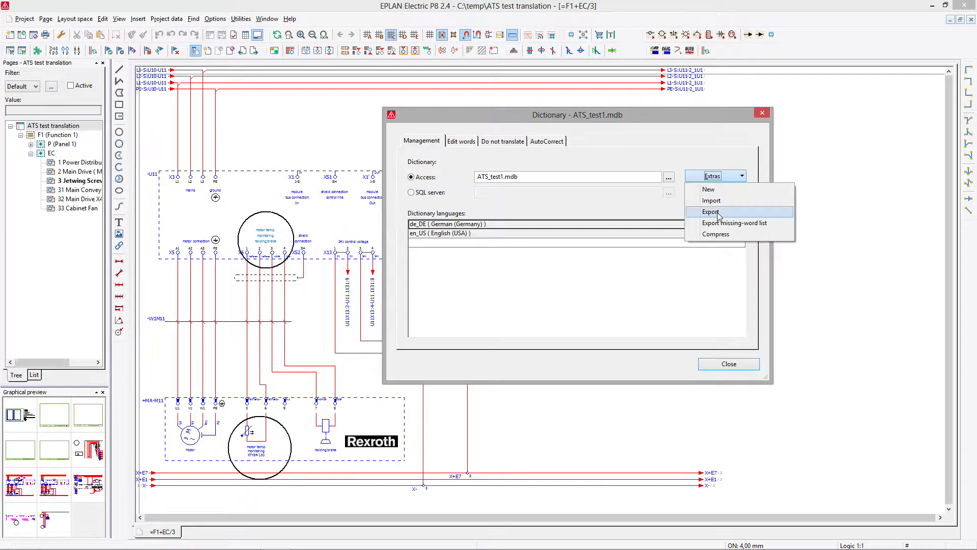
Step: Export the dictionary as tab-delimited Unicode text 'Test_export_dictionary' for de_DE and en_US
click(711, 211)
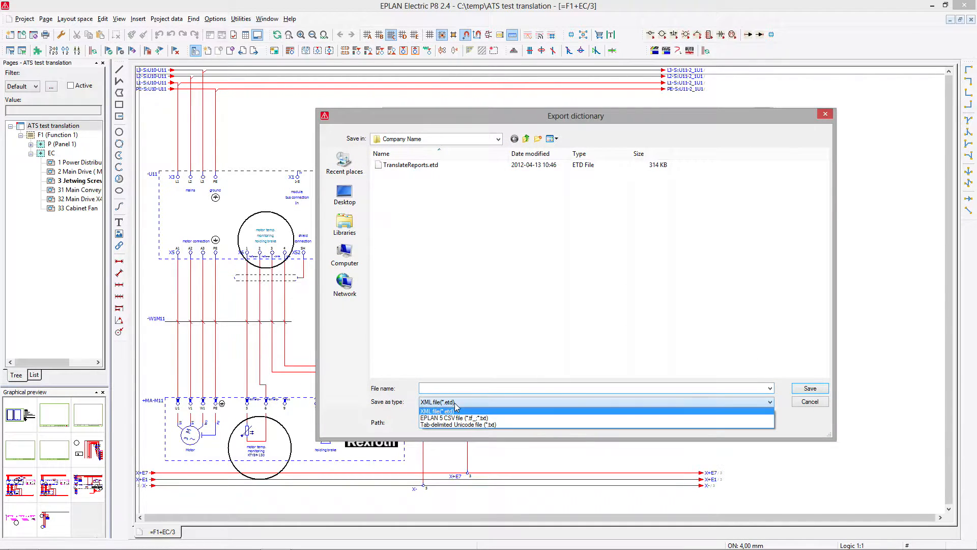
click(458, 425)
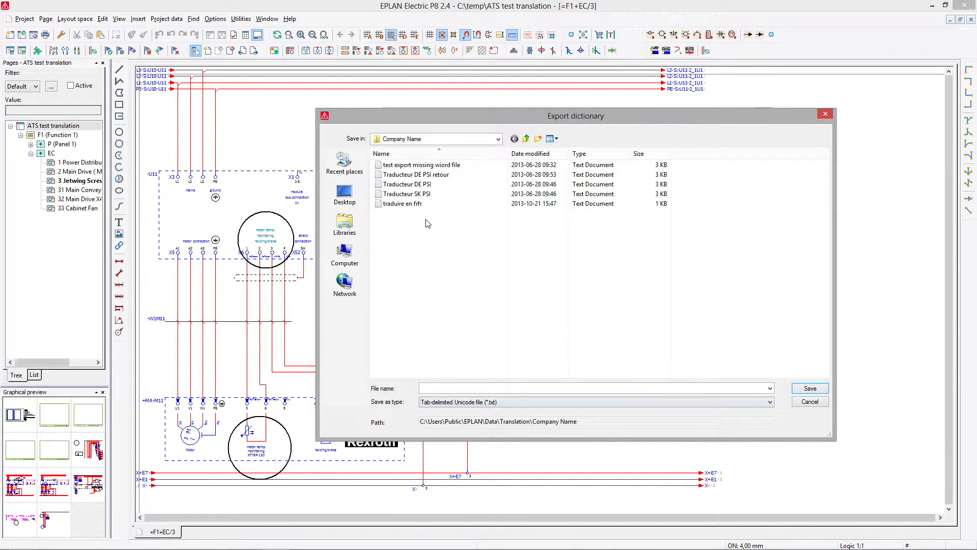
click(595, 387)
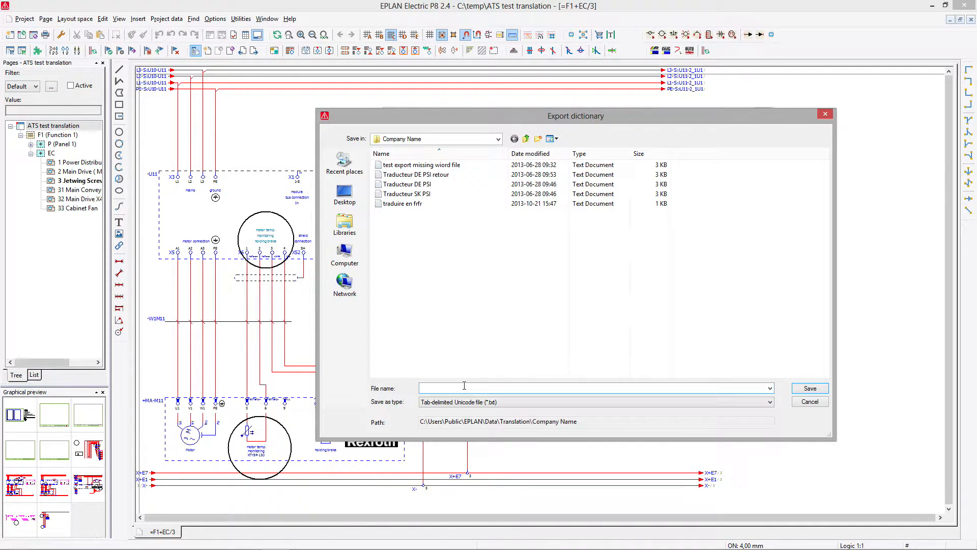
text(Test_export_dictionary)
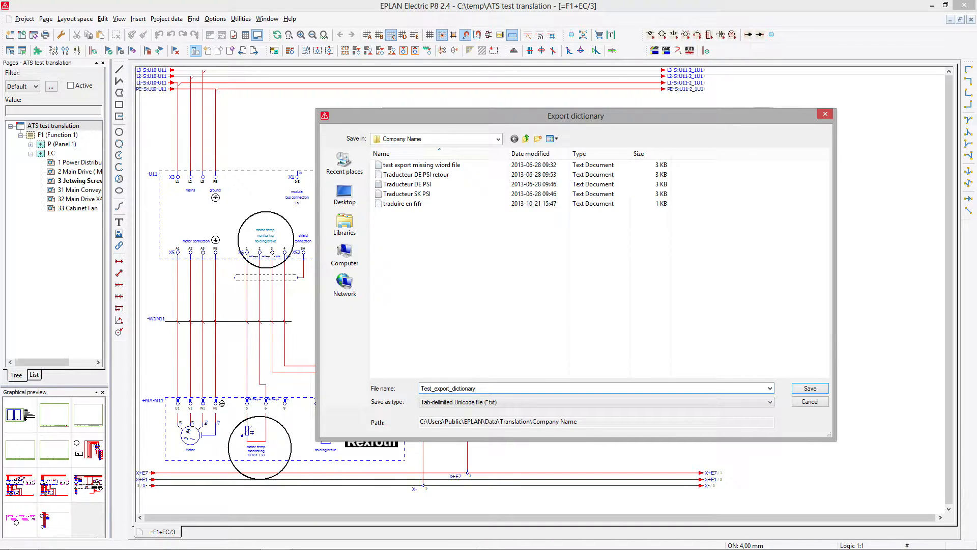
click(498, 139)
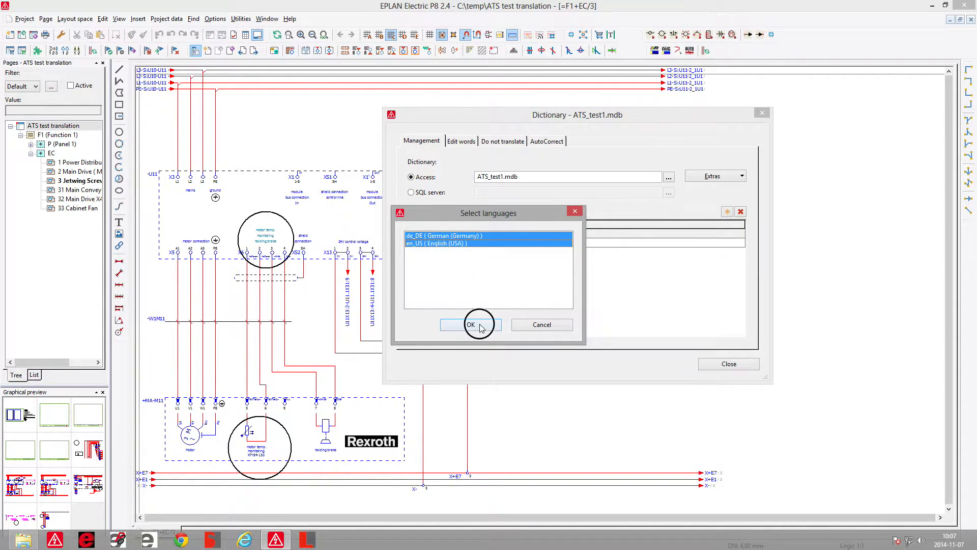
click(470, 325)
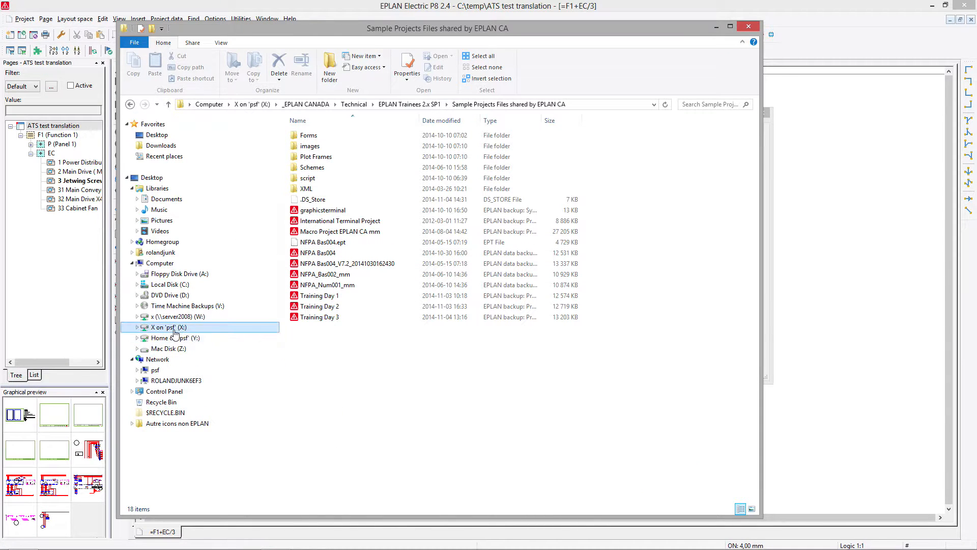
Step: Browse to C:\Users\Public\EPLAN\Data\Translation\Company Name in File Explorer
click(170, 284)
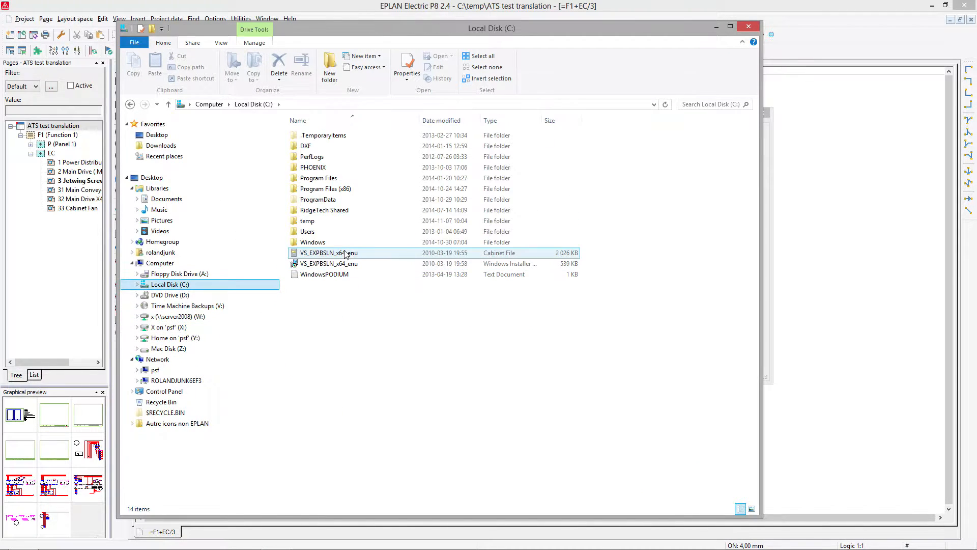
double_click(307, 231)
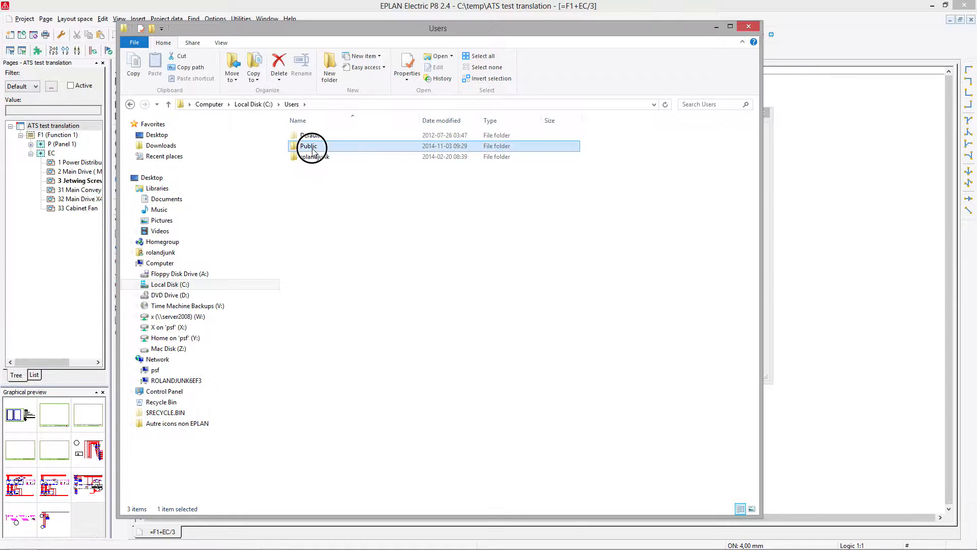
double_click(308, 145)
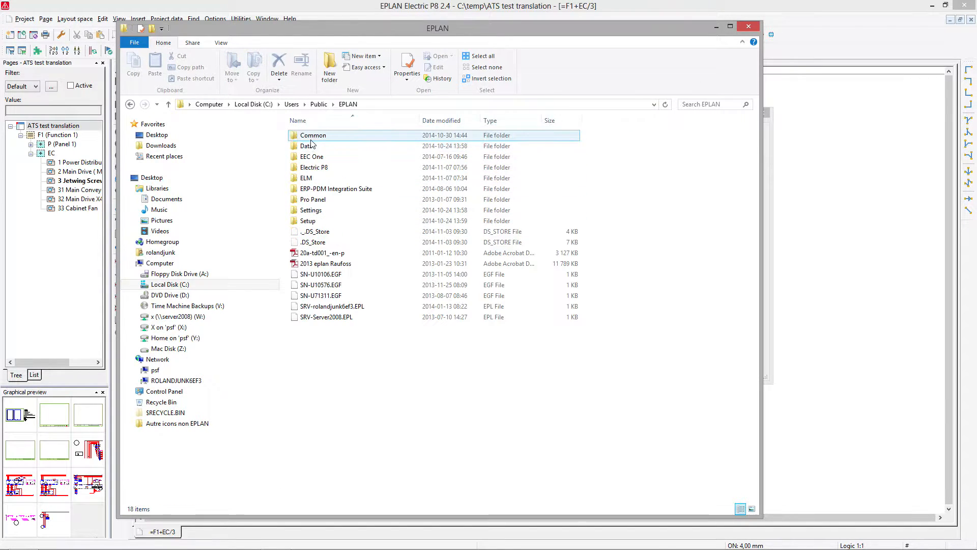
double_click(307, 145)
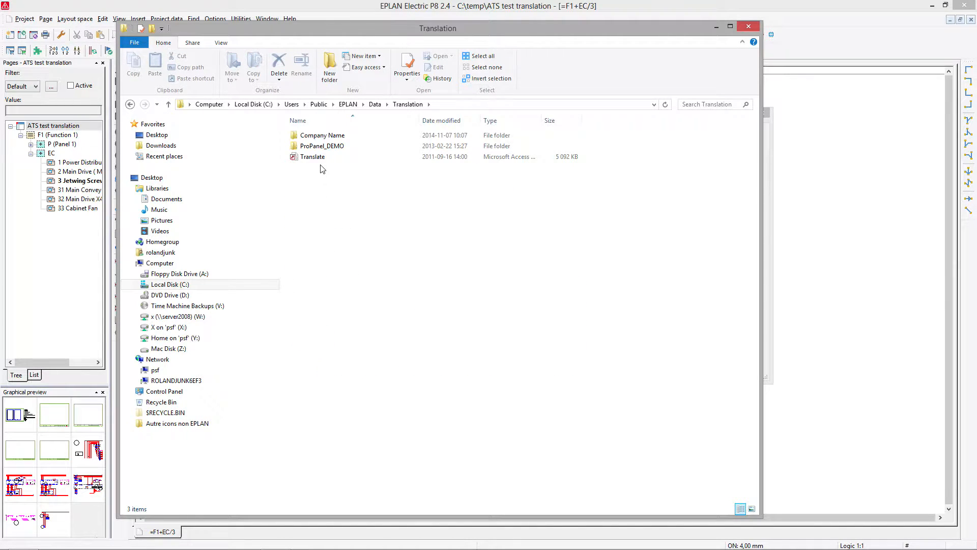
double_click(324, 136)
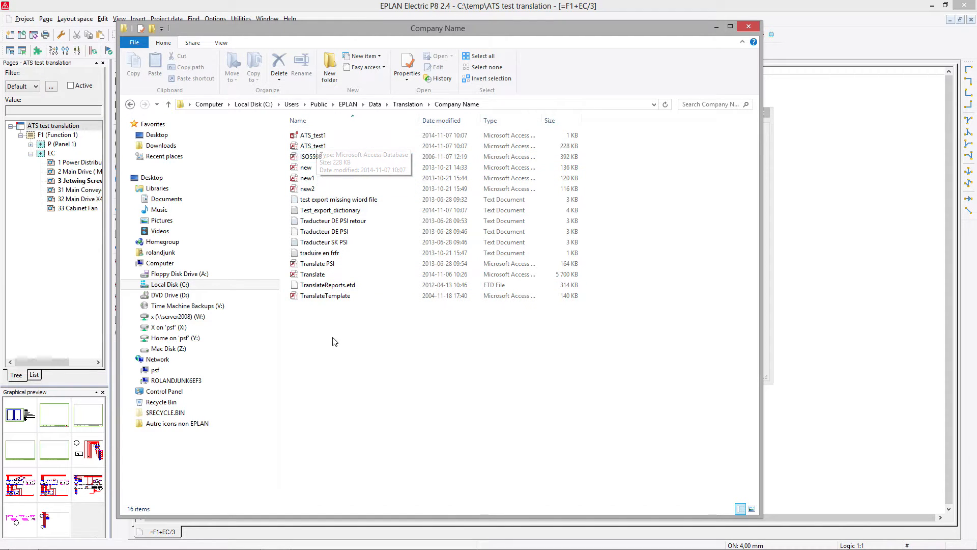
Step: Open Test_export_dictionary with Microsoft Excel
click(327, 285)
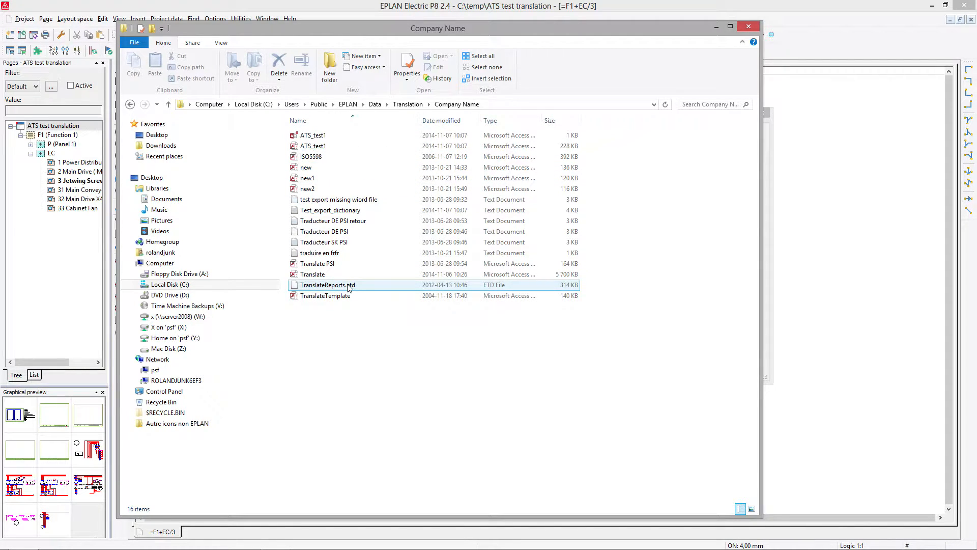
right_click(326, 210)
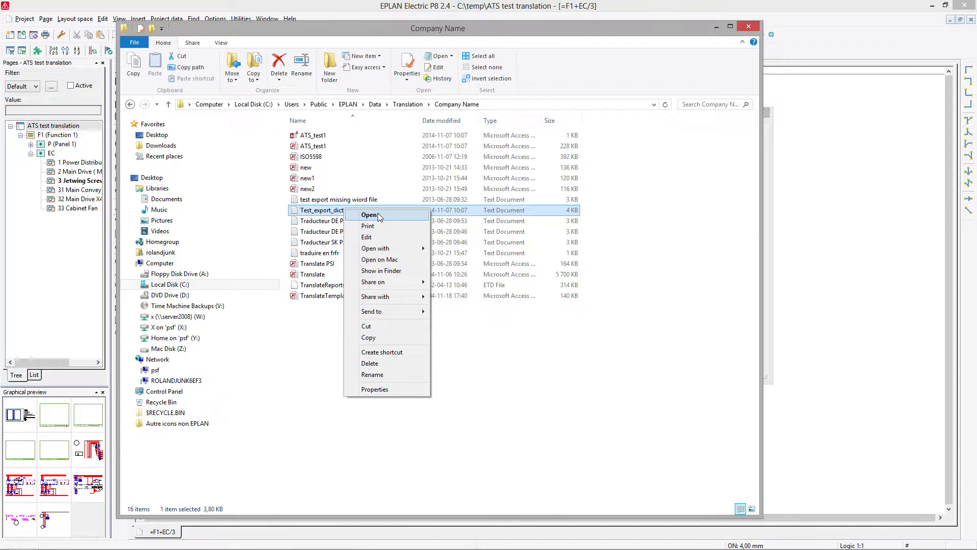
mouse_move(391, 253)
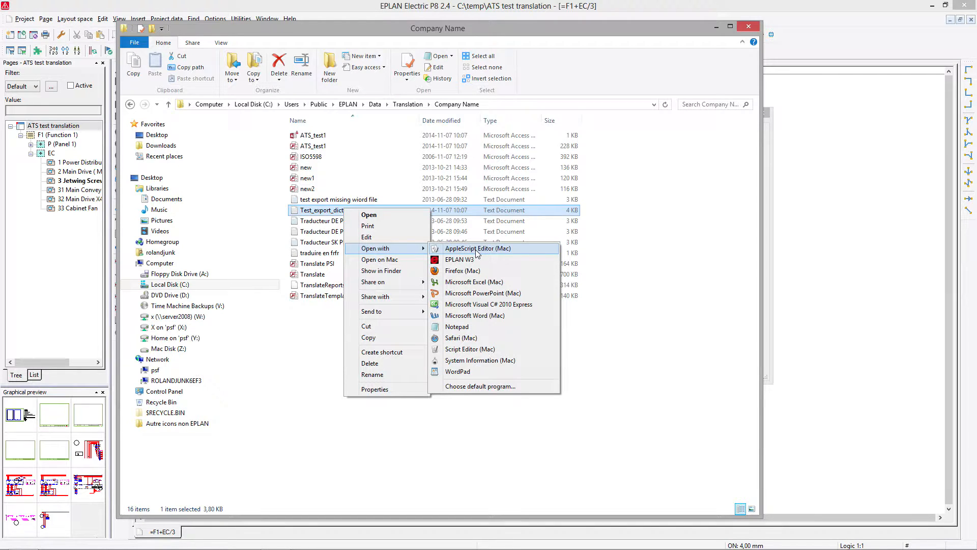
mouse_move(494, 285)
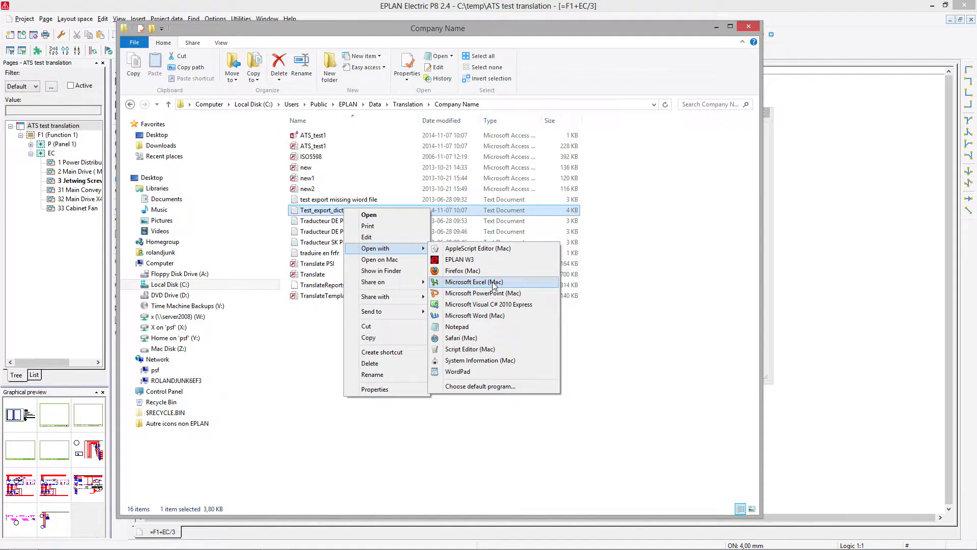
click(473, 282)
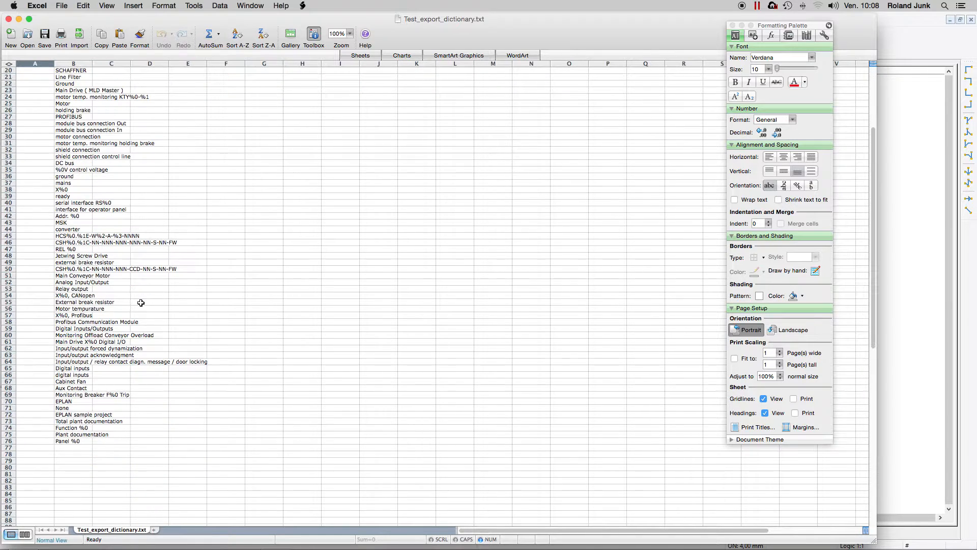
Step: Enter 'Test' in A2 and fill column A with numbered entries Test 1 to Test 74
scroll(up, 3)
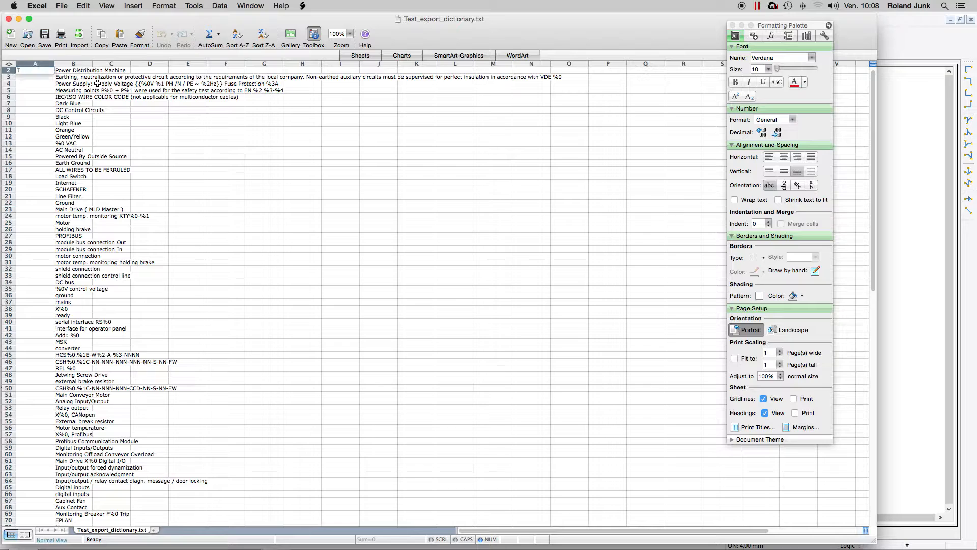
text(Test 1)
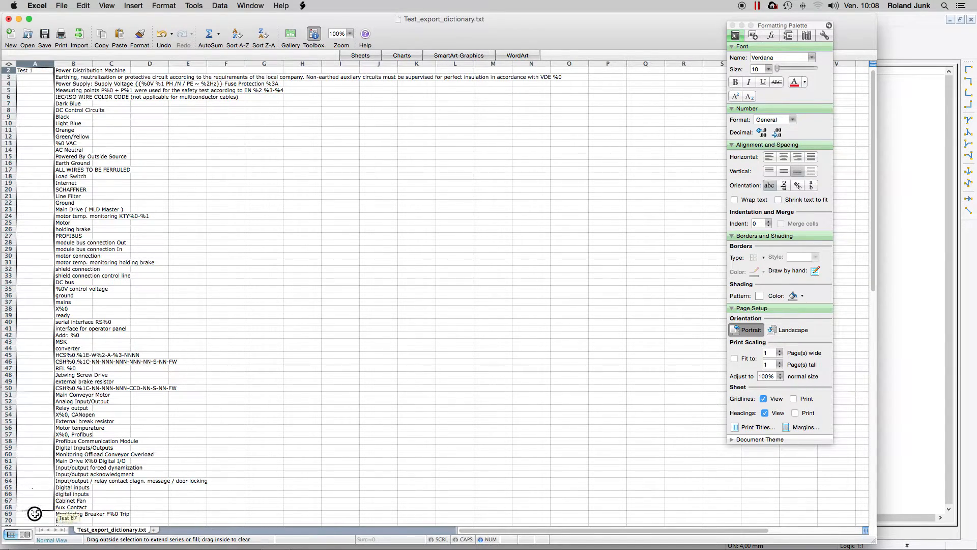
scroll(down, 3)
text(Test %0)
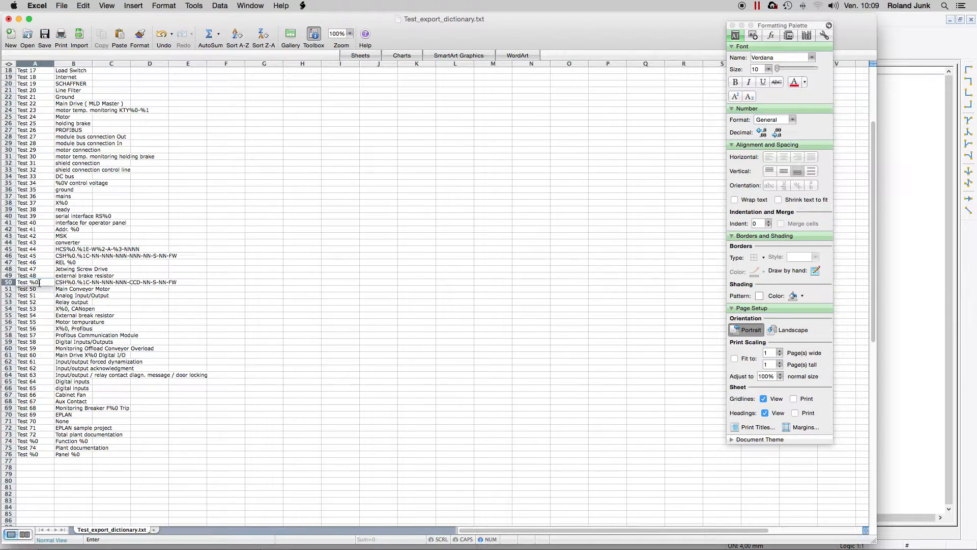
Step: Append %1 to the row 50 test translation so it carries the %0 and %1 placeholders
text(%1)
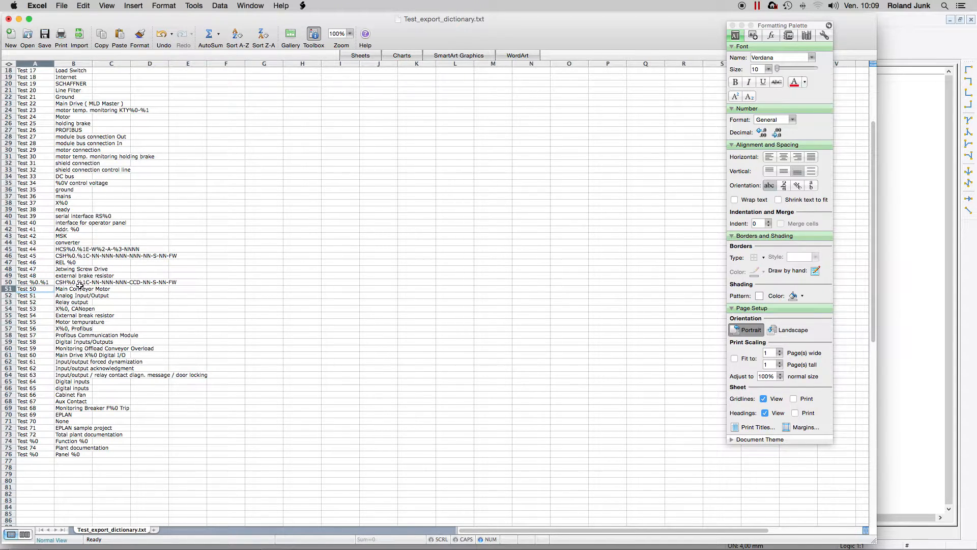
click(35, 282)
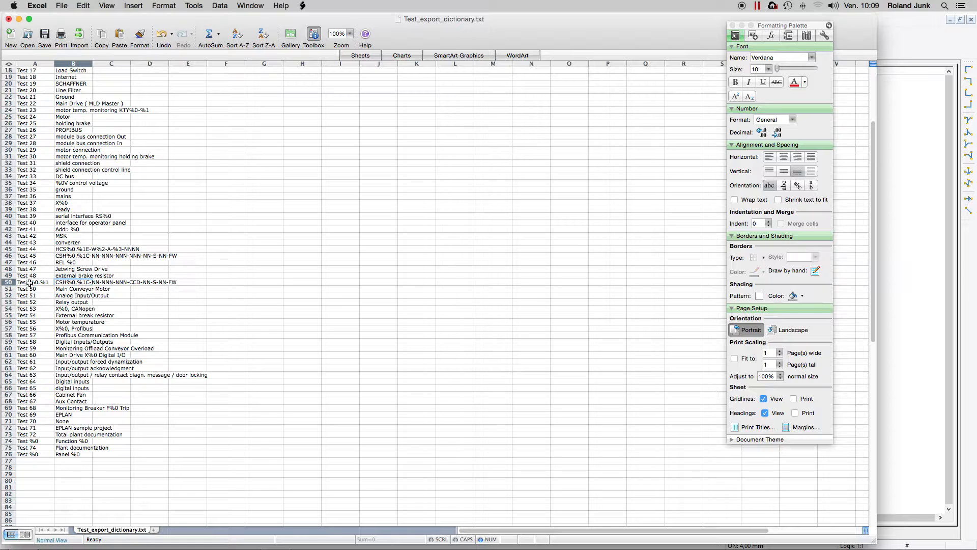
scroll(up, 3)
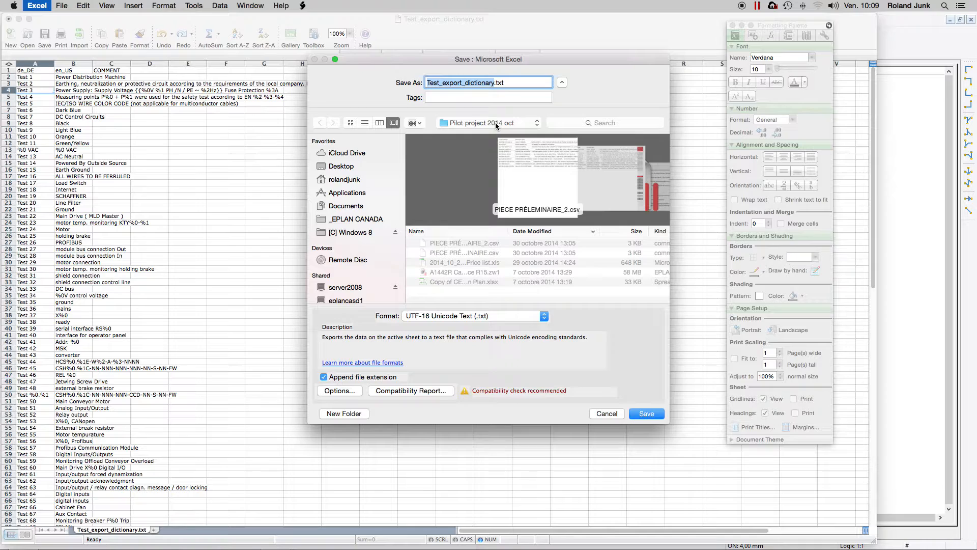
Step: Save as Test_export_dictionary.txt in UTF-16 Unicode Text format
click(490, 123)
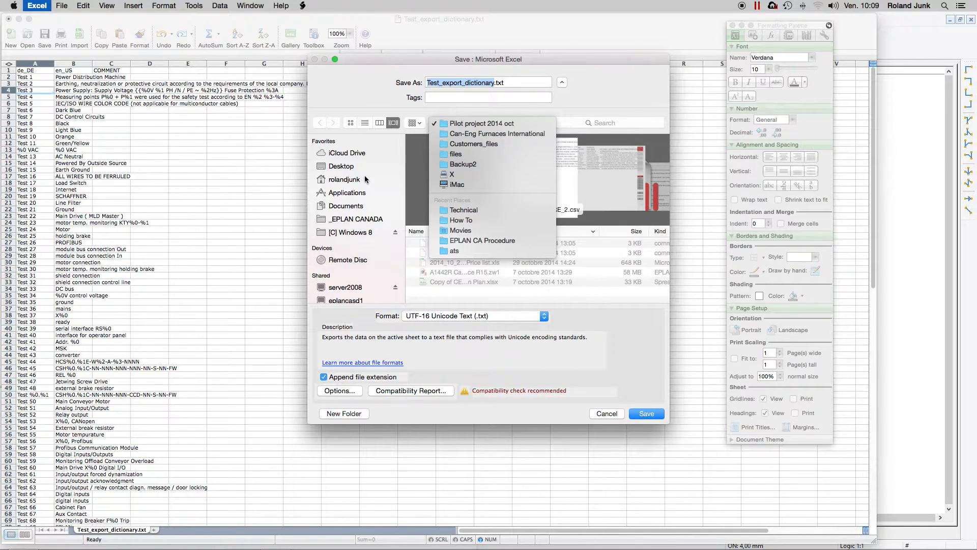
click(346, 206)
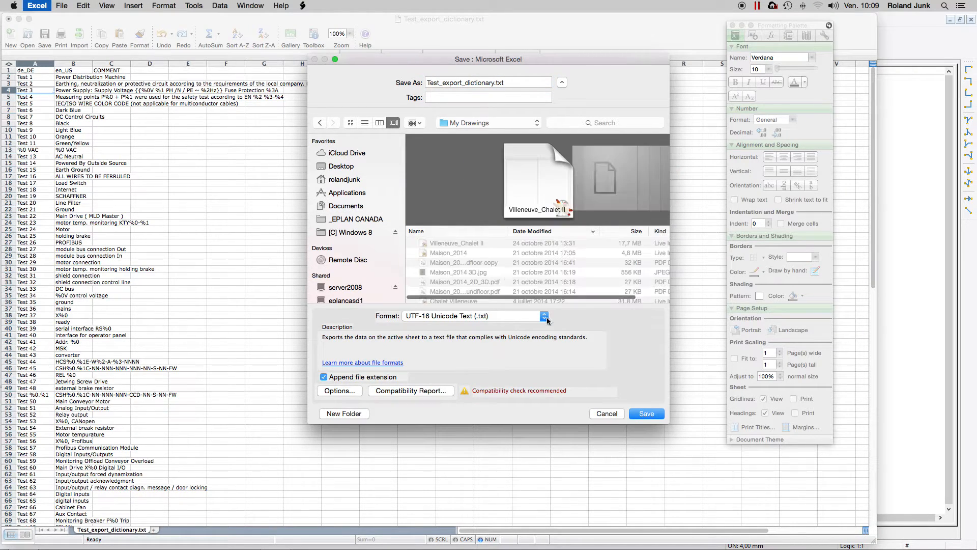
click(646, 413)
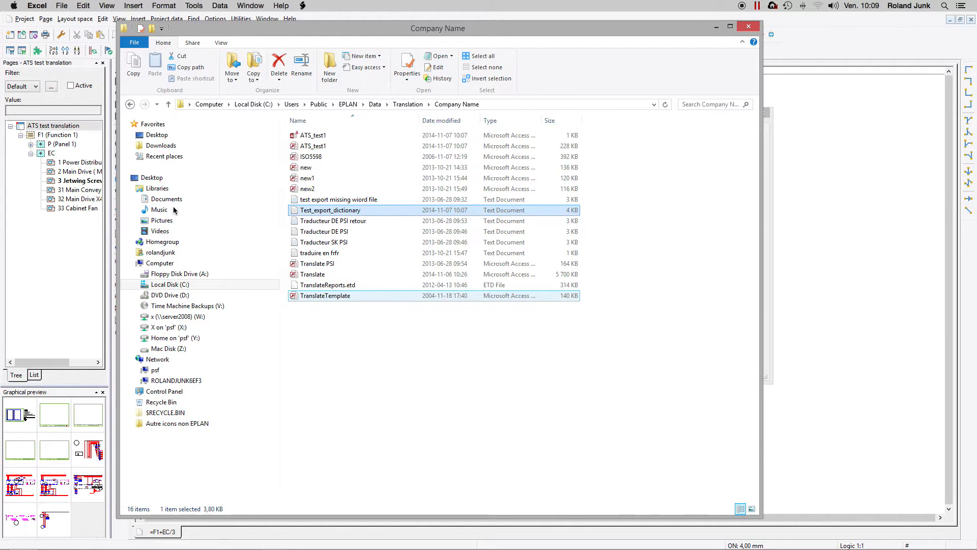
Step: Open Test_export_dictionary.txt from My Drawings in Notepad via Edit to review the Test translations
click(166, 199)
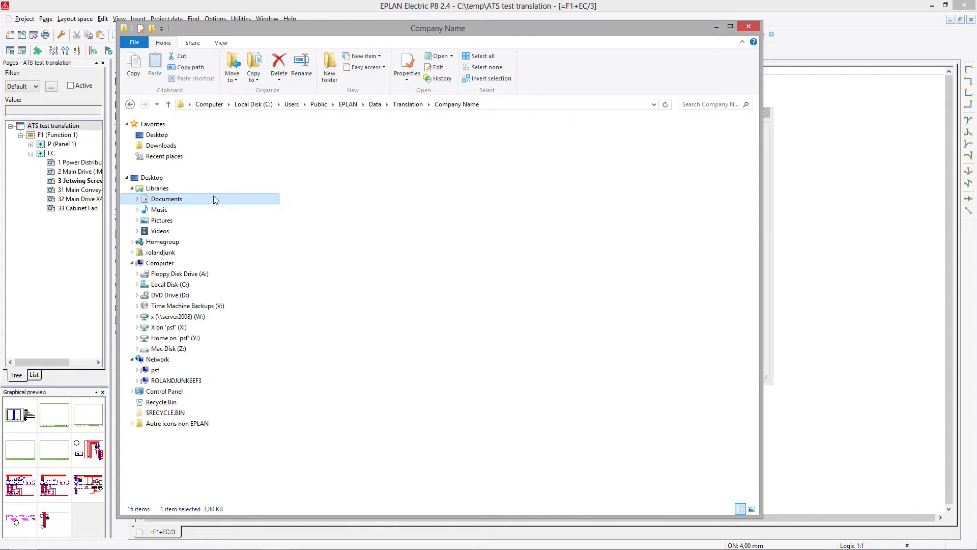
double_click(166, 199)
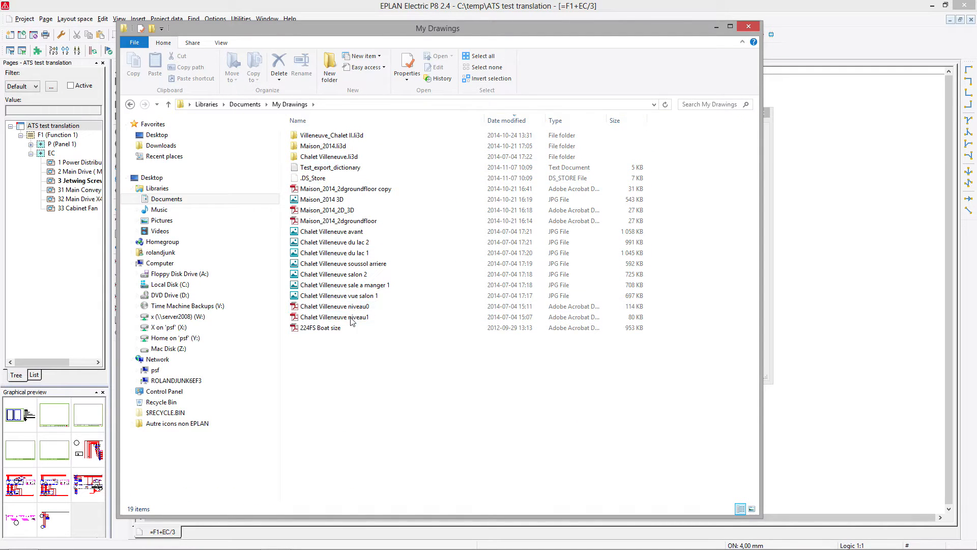
right_click(330, 167)
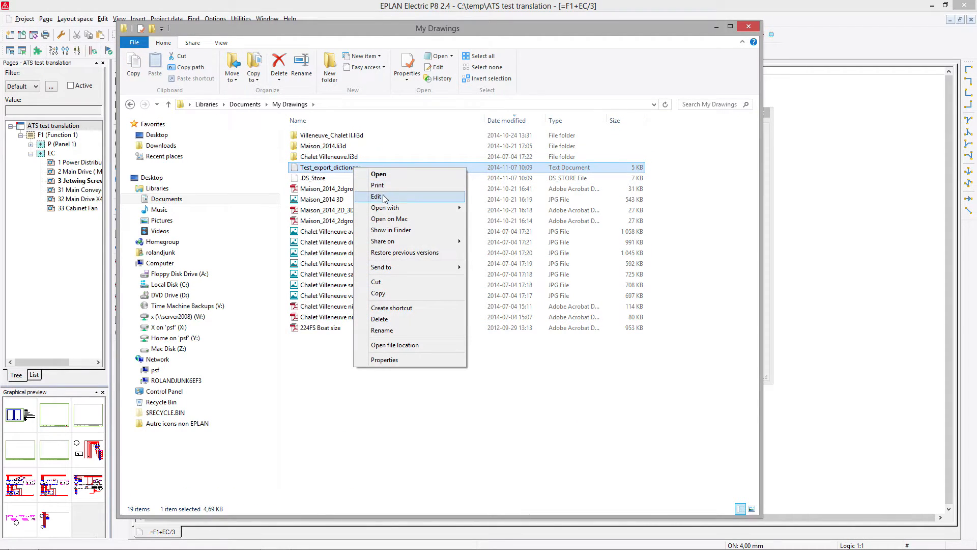
click(376, 196)
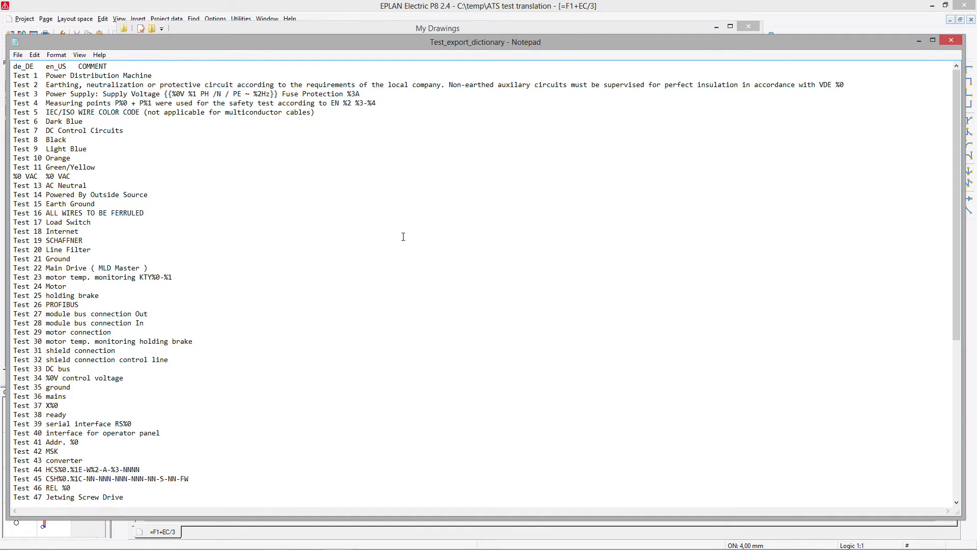
mouse_move(500, 232)
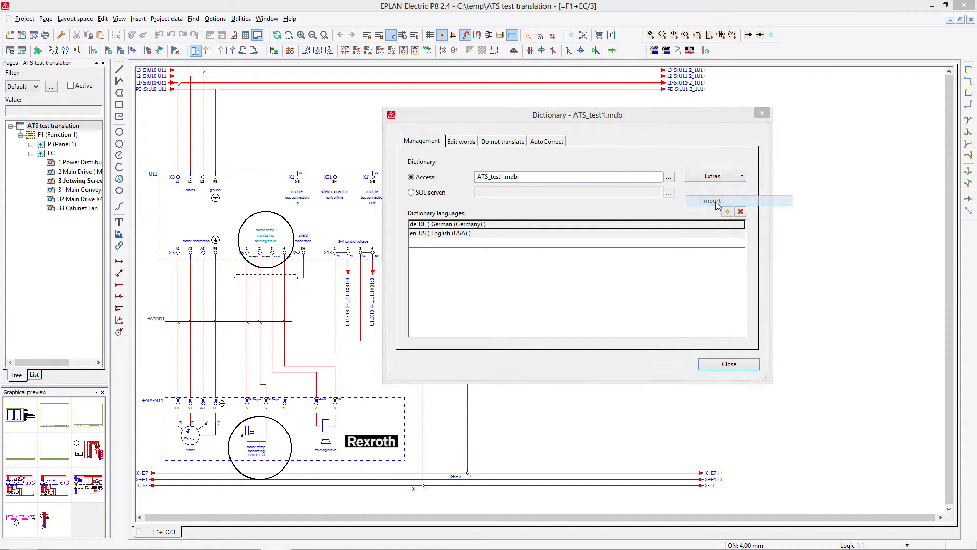
Step: Import Test_export_dictionary.txt into ATS_test1 via Extras > Import with en_US as source language
click(710, 200)
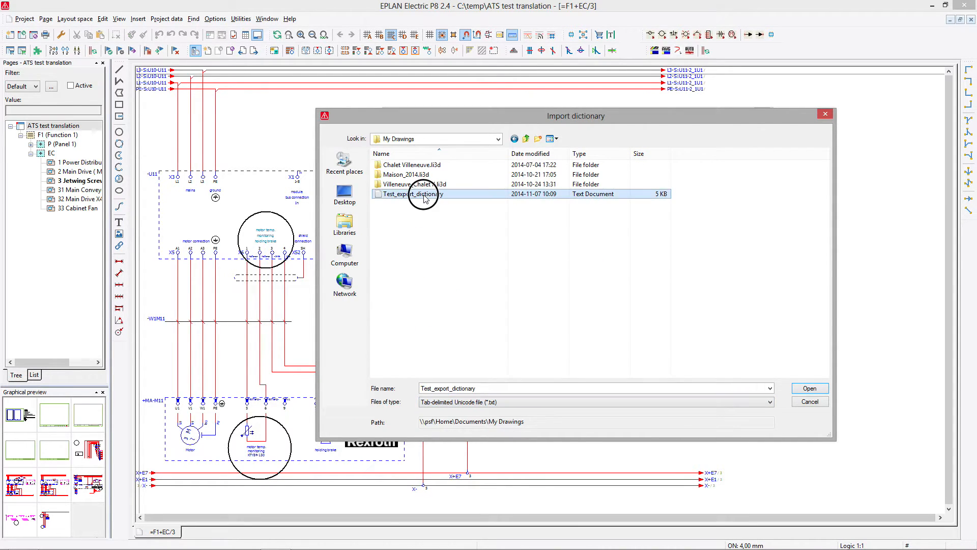
click(809, 387)
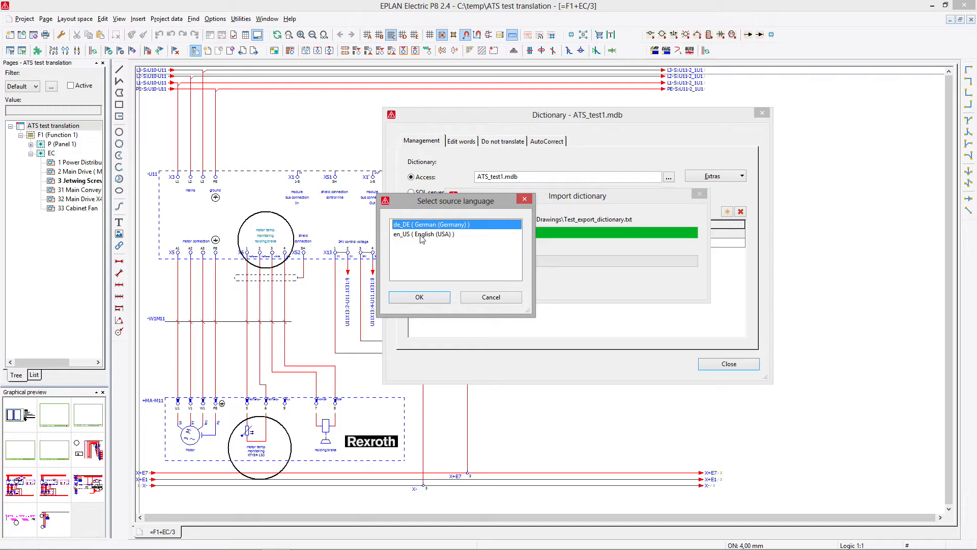
click(419, 296)
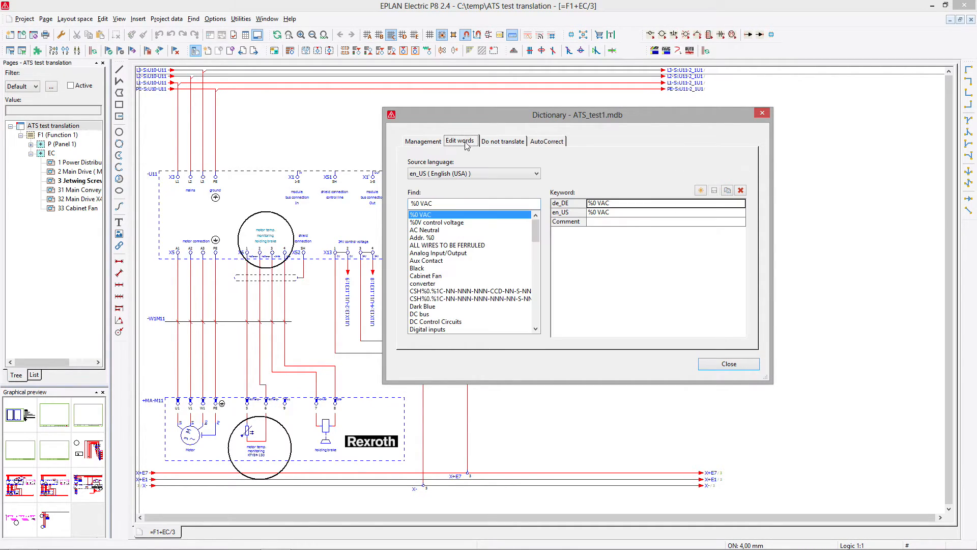
Step: Check the de_DE values of Aux Contact, %0V control voltage, %0 VAC and Addr. %0, then close the dictionary
click(427, 261)
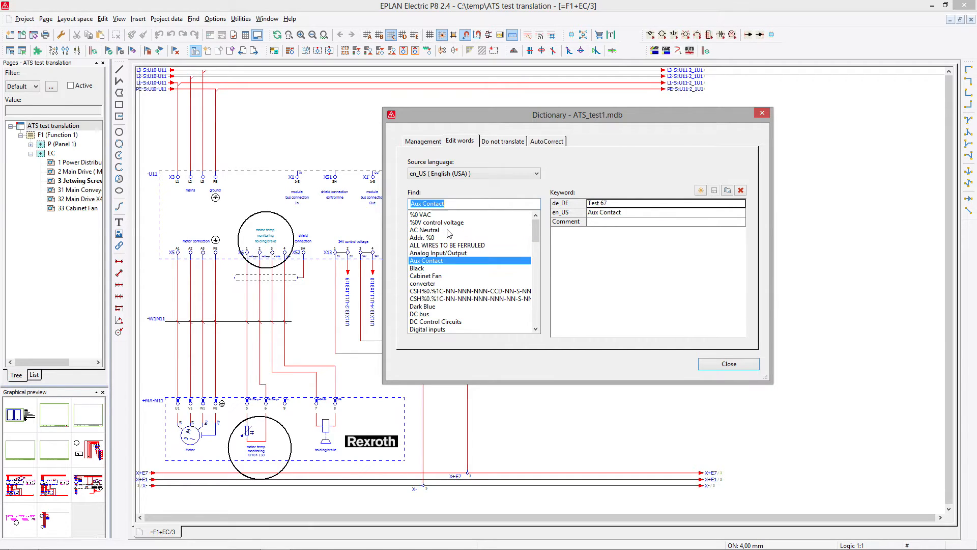
click(436, 222)
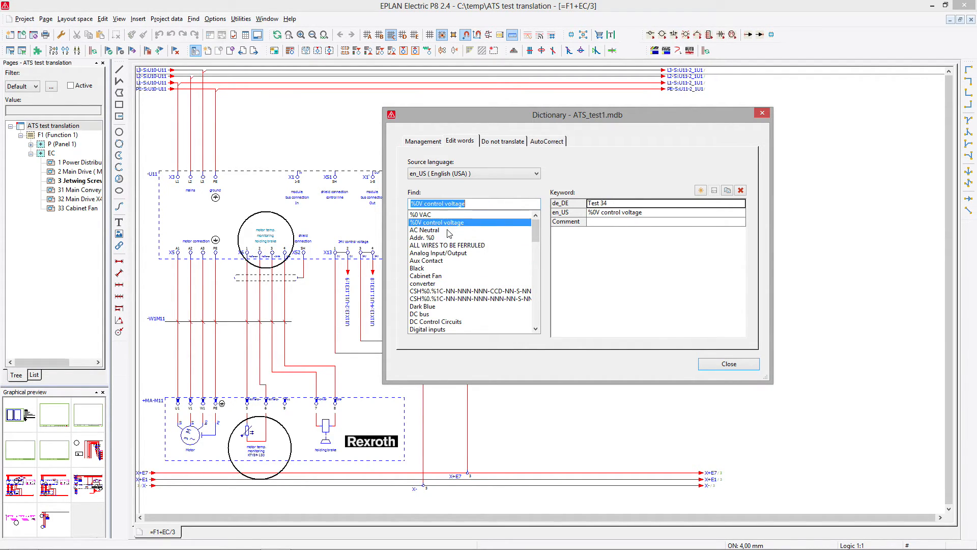
click(421, 215)
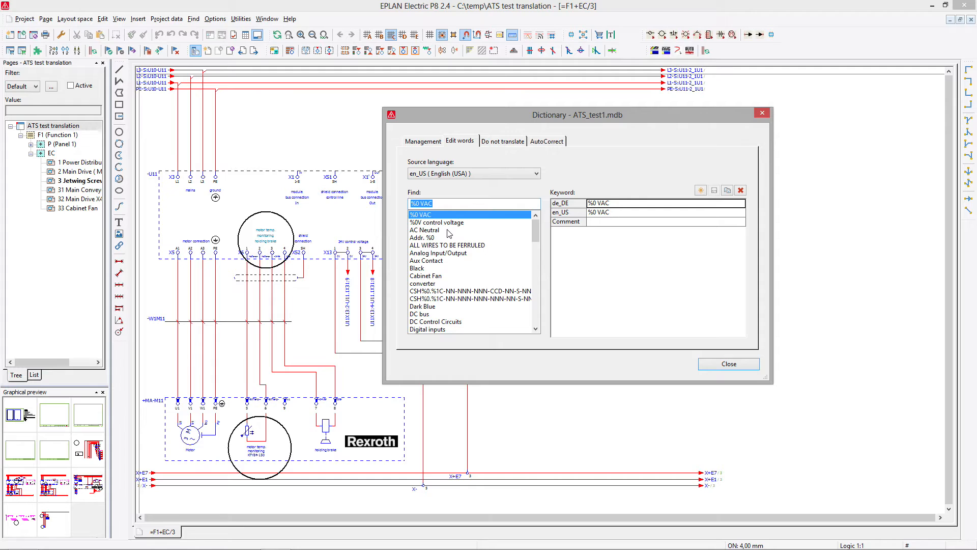
click(437, 223)
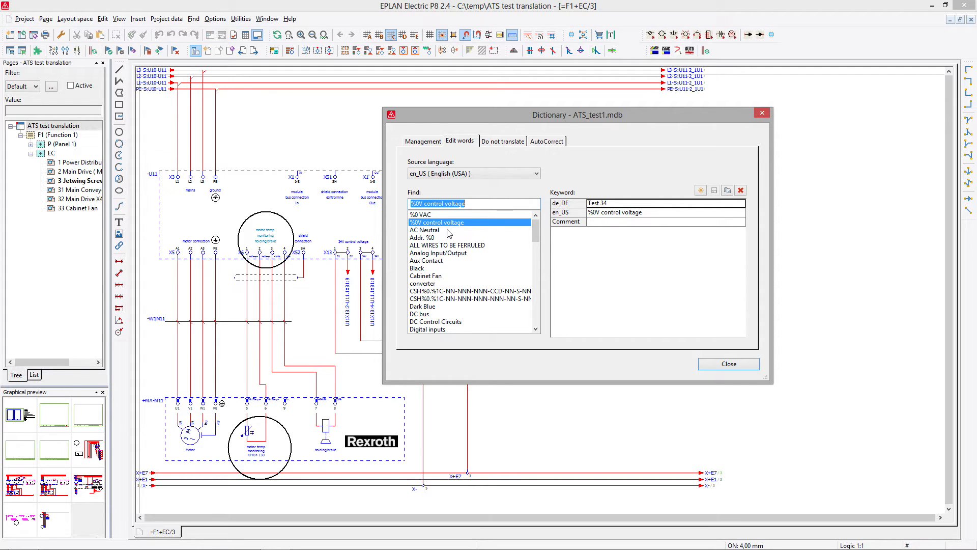
click(430, 237)
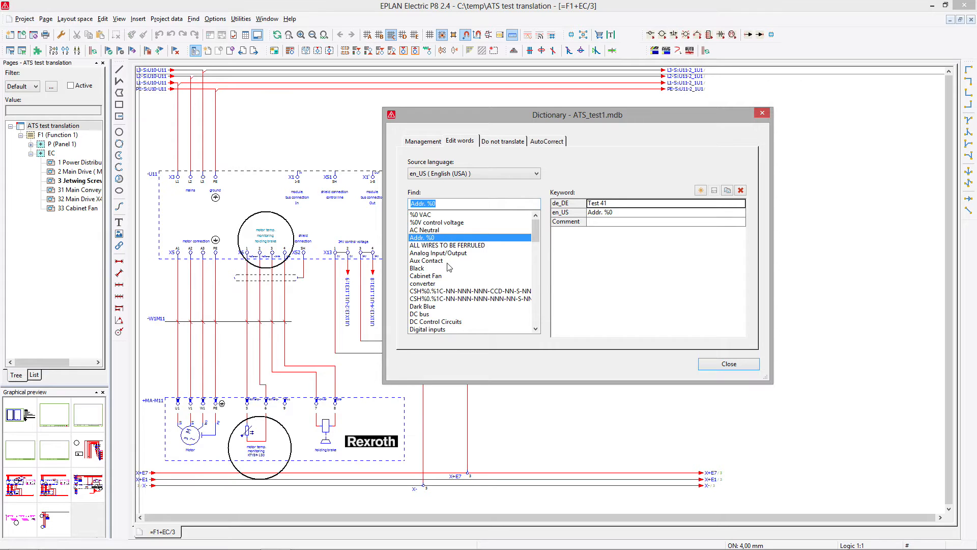
mouse_move(648, 254)
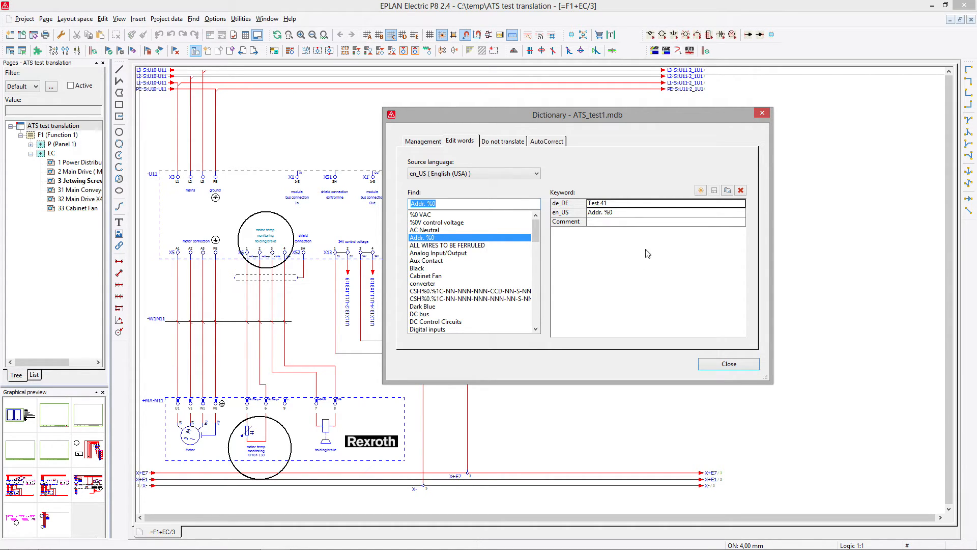
click(726, 364)
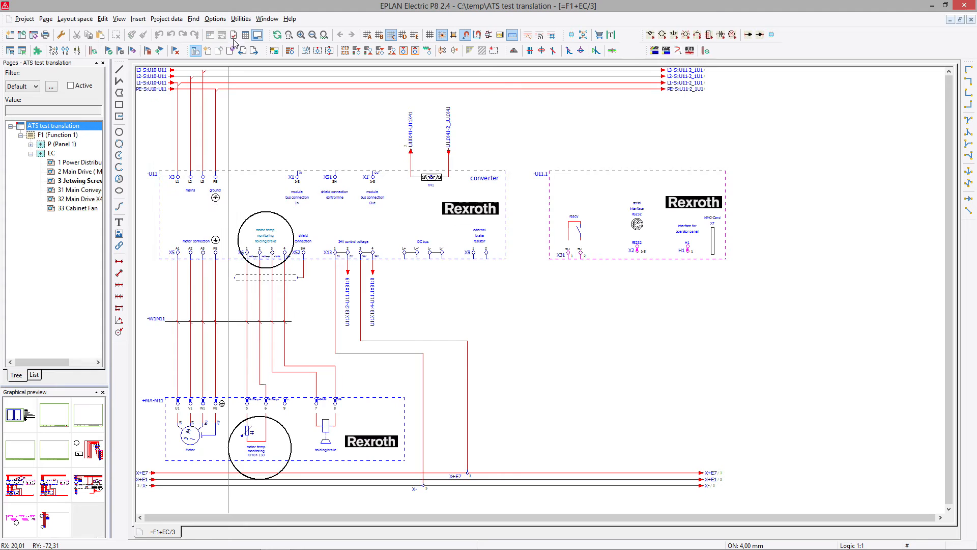
Step: Run Translate on the project texts from the schematic page's right-click menu
click(240, 18)
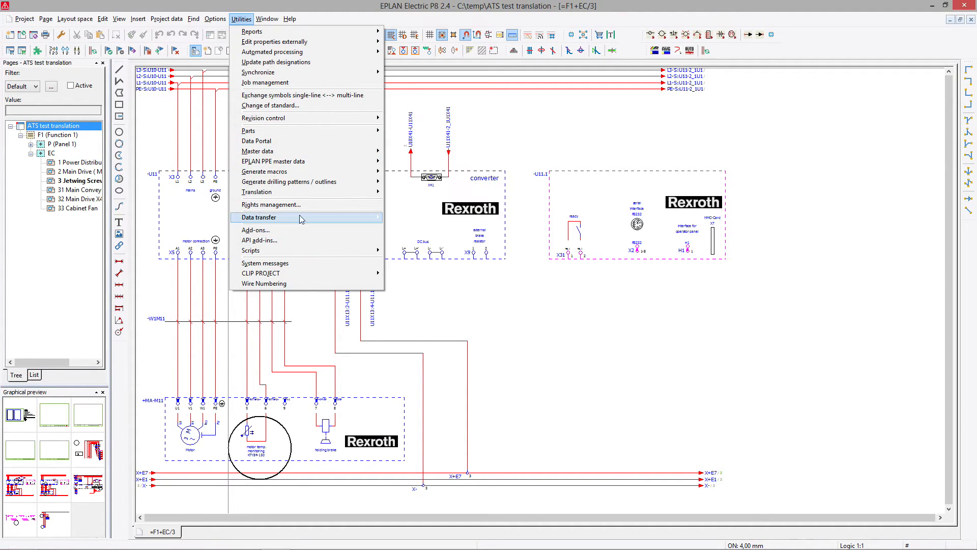
click(257, 191)
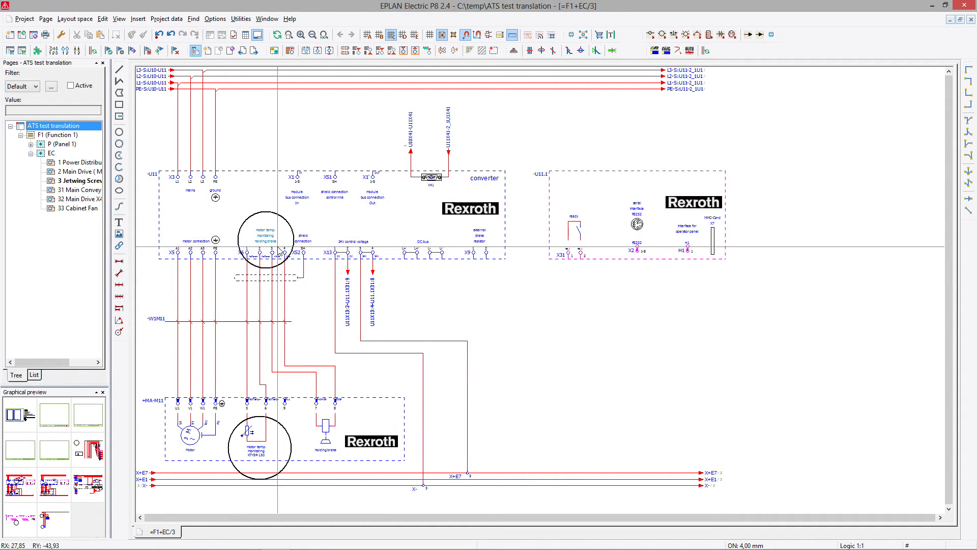
right_click(273, 242)
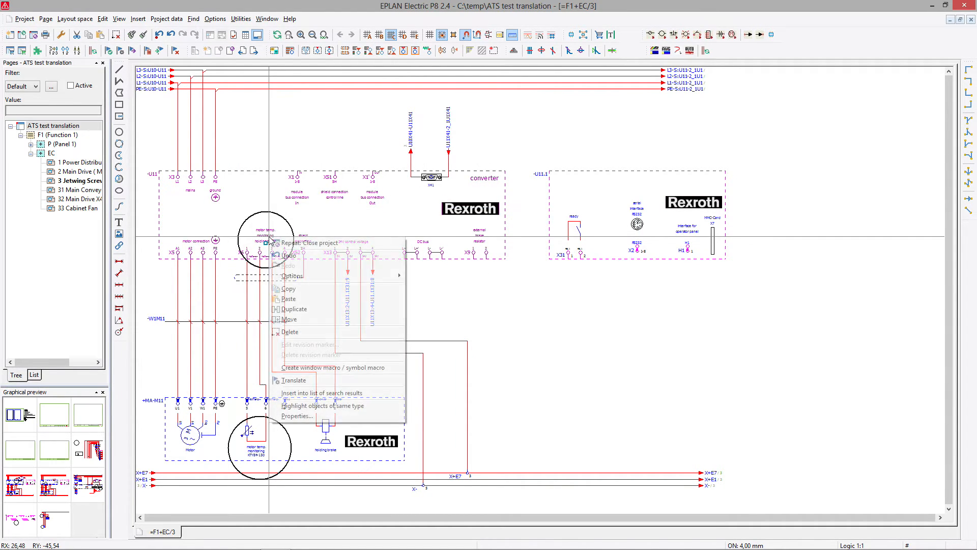
click(296, 415)
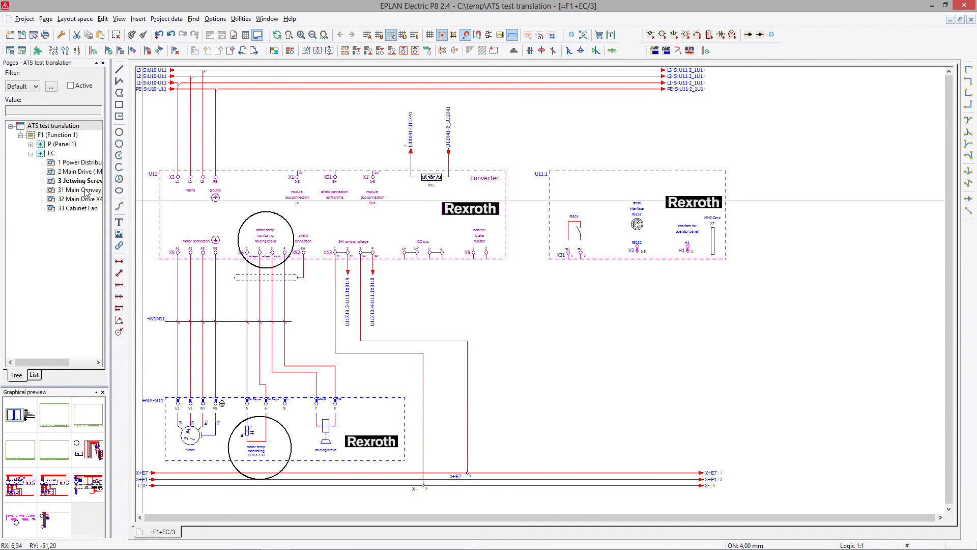
Step: Show page 31 with the main conveyor motor and inspect the Addr. 31 text's properties
click(74, 190)
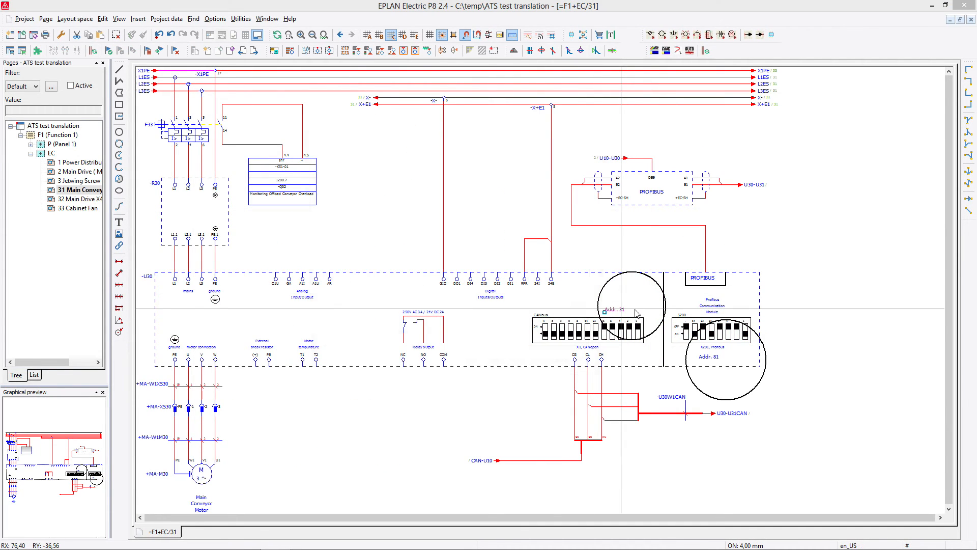
double_click(607, 312)
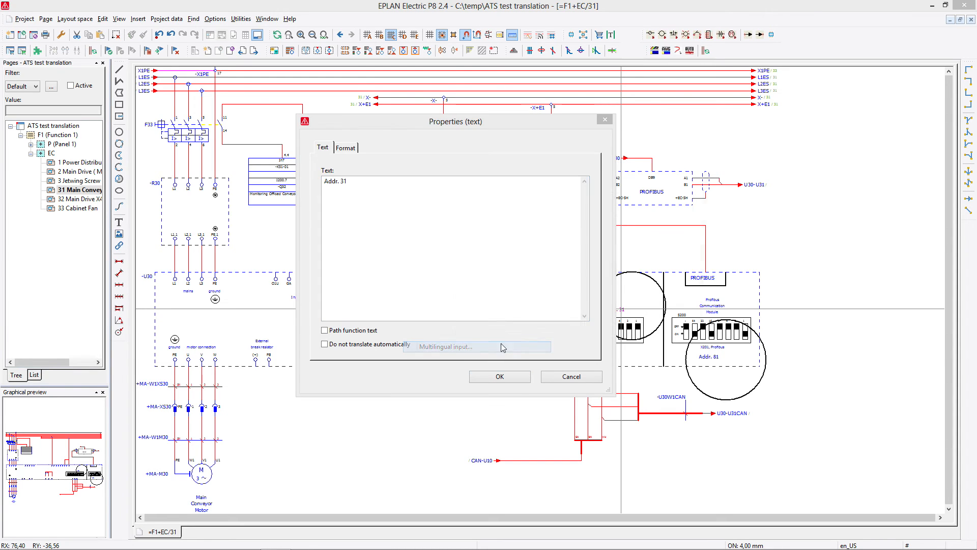
click(498, 376)
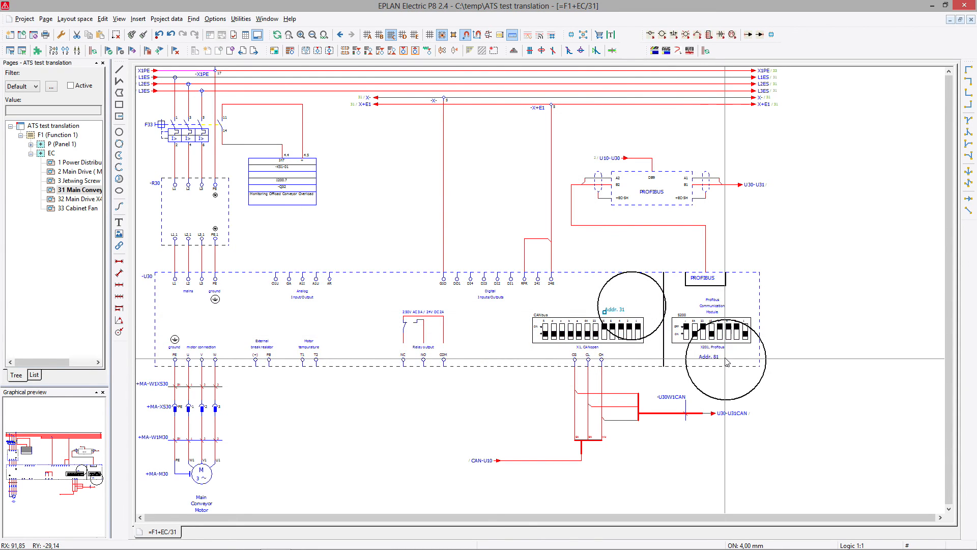